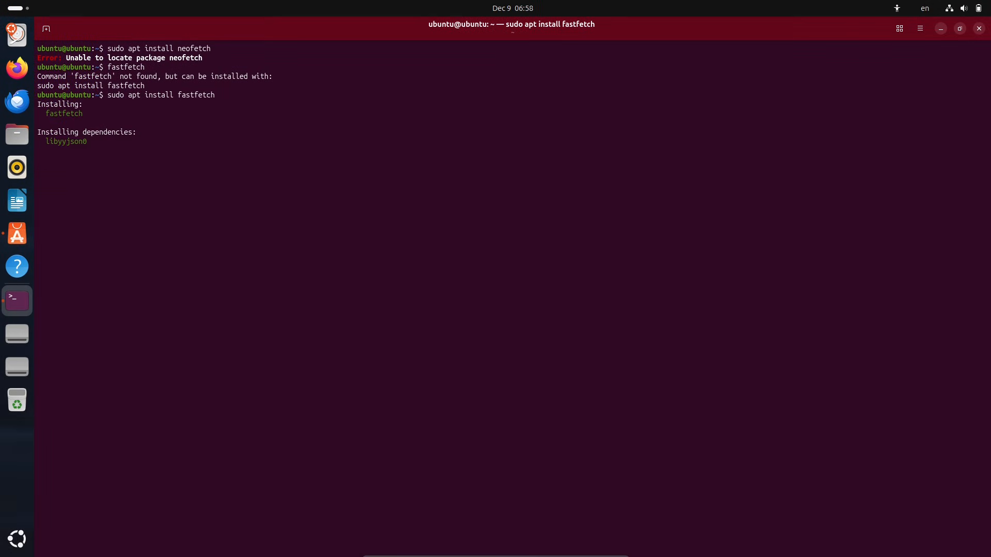
- Install fastfetch, then show the Ubuntu 25.10 system summary and release
{"action": "type", "text": "y"}
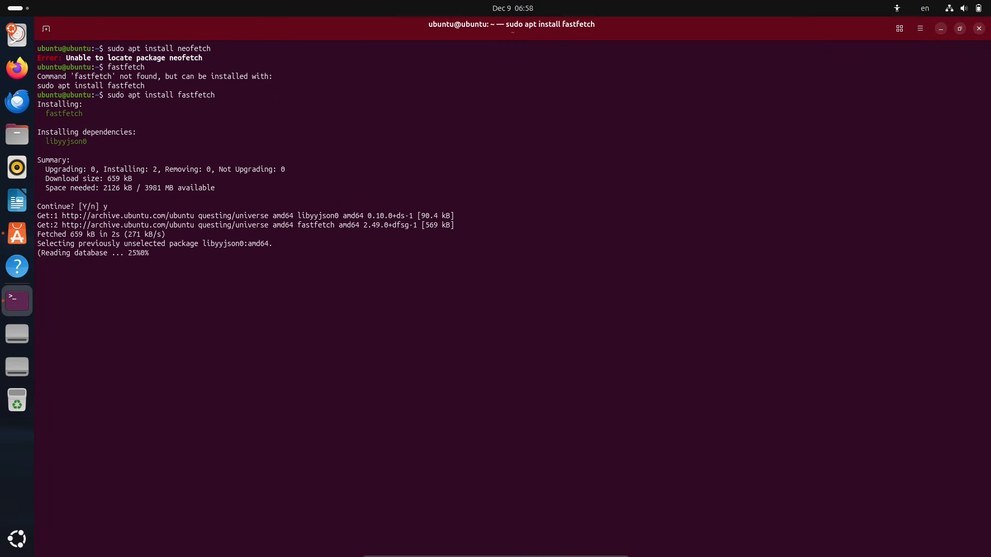
{"action": "left_click", "coordinate": [920, 28]}
{"action": "type", "text": "cat /etc/"}
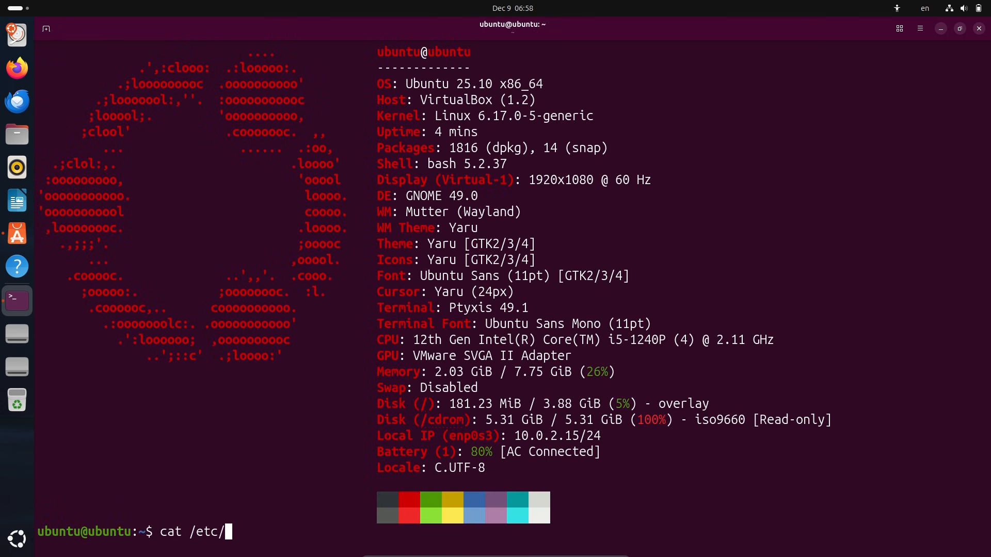
{"action": "type", "text": "issue"}
{"action": "key", "text": "Return"}
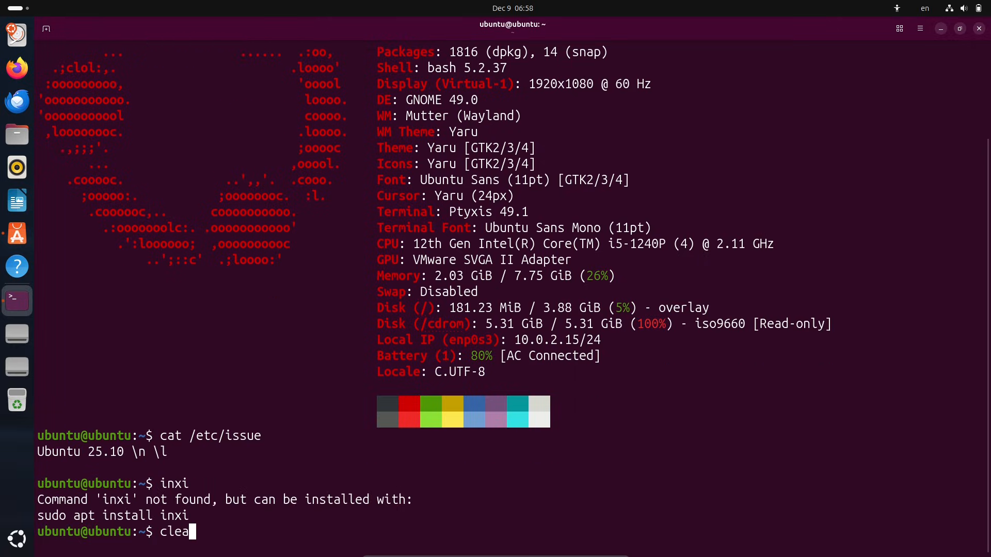
- Check the python3 version, then maximize App Center showing featured apps
{"action": "type", "text": "r"}
{"action": "type", "text": "python3"}
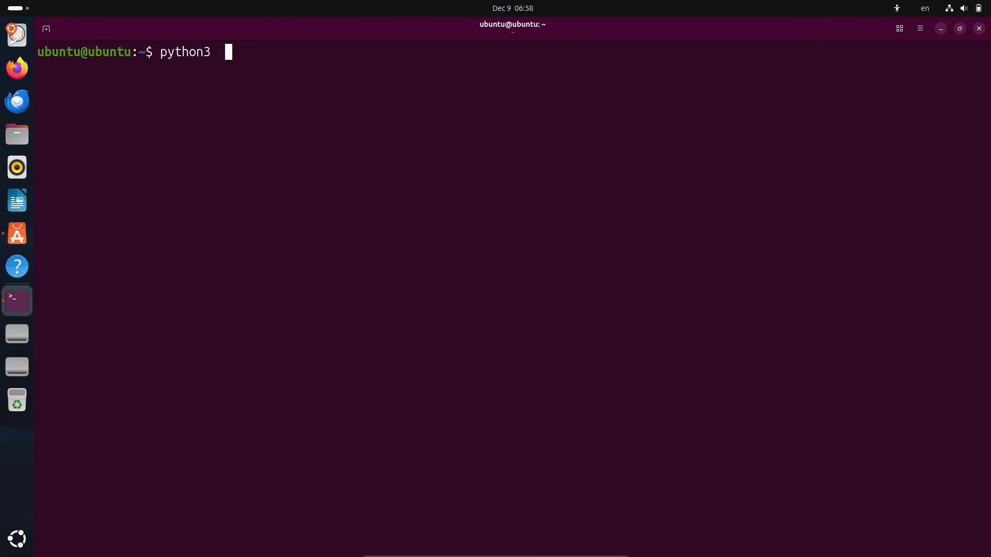
{"action": "type", "text": "--version"}
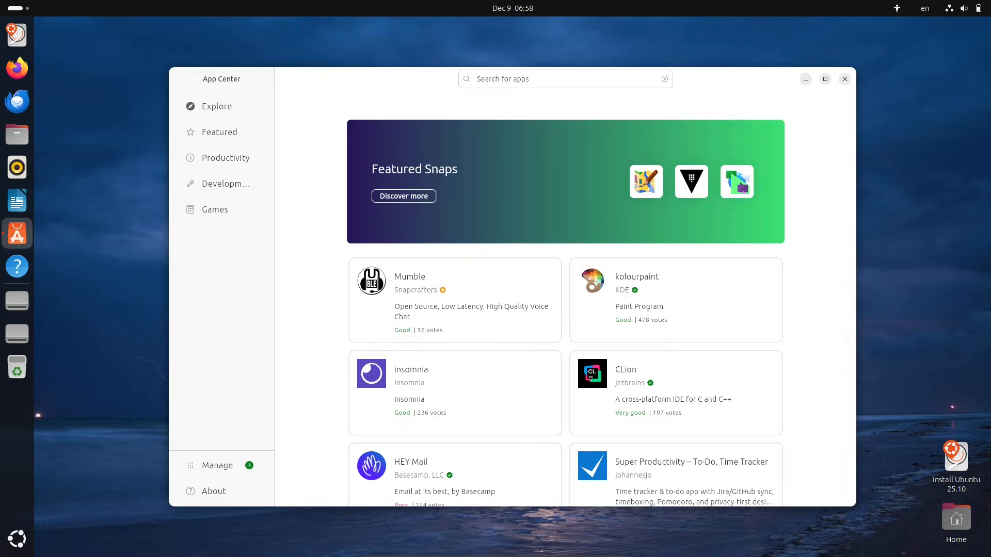
{"action": "left_click", "coordinate": [825, 79]}
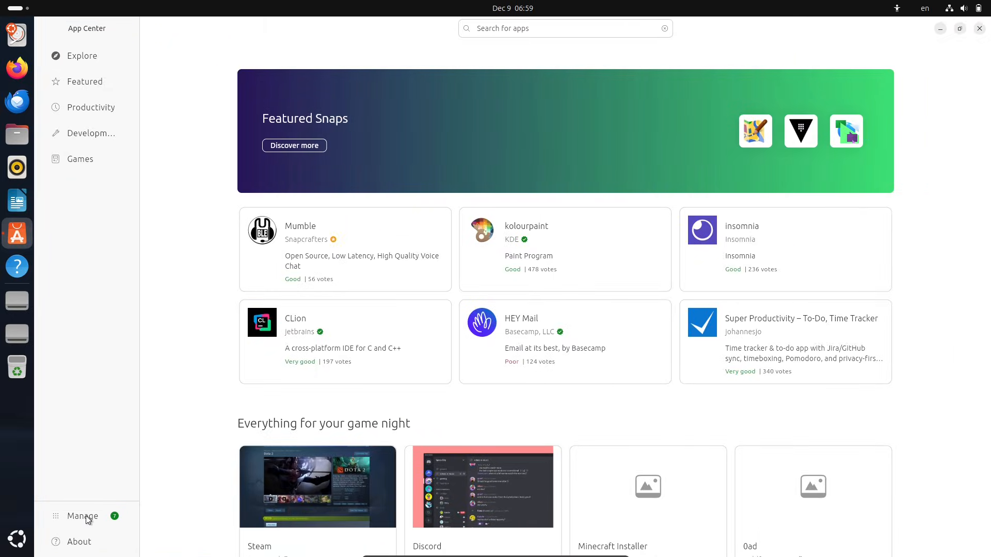
{"action": "left_click", "coordinate": [82, 515]}
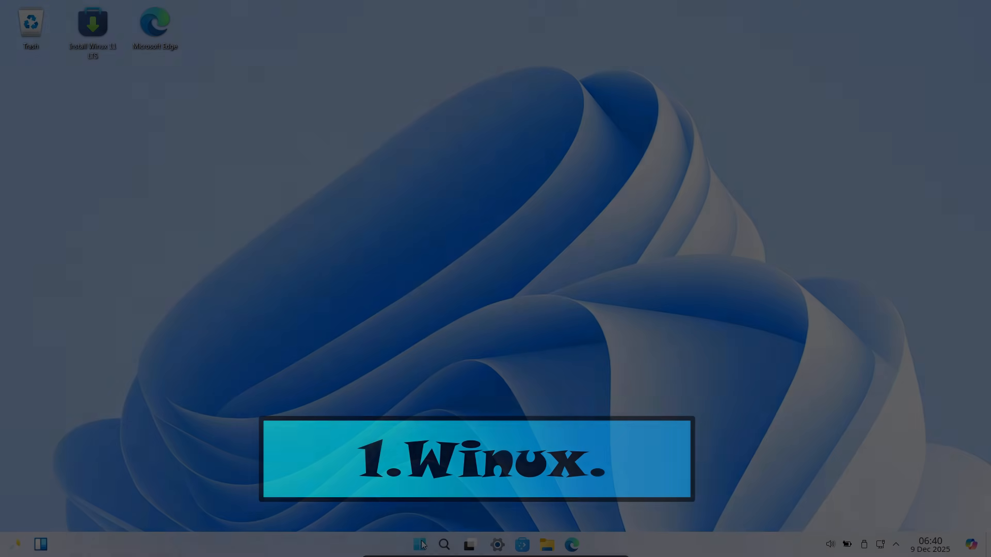
- Browse the All apps list and battery flyout, then launch Install Winux 11 LTS
{"action": "left_click", "coordinate": [419, 544]}
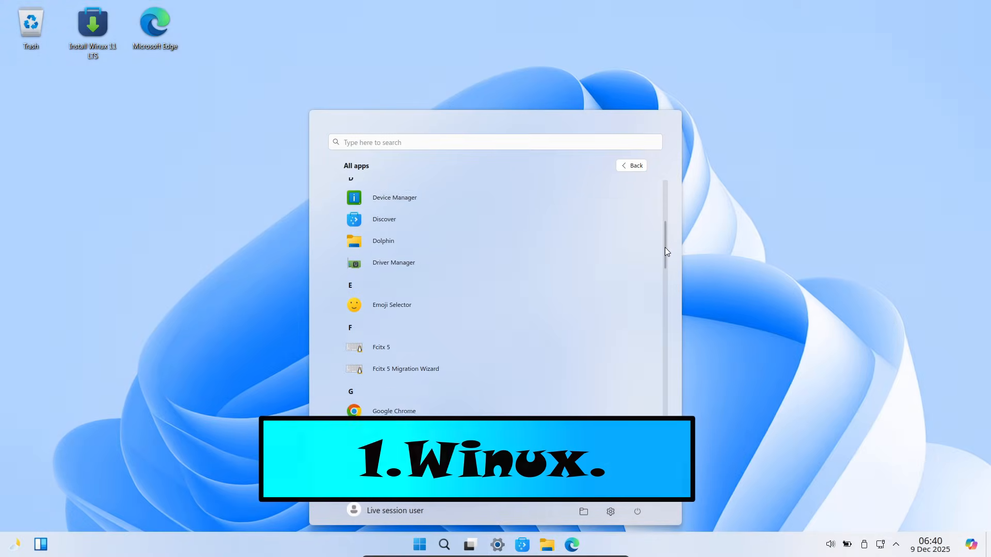
{"action": "scroll", "scroll_direction": "down", "scroll_amount": 3}
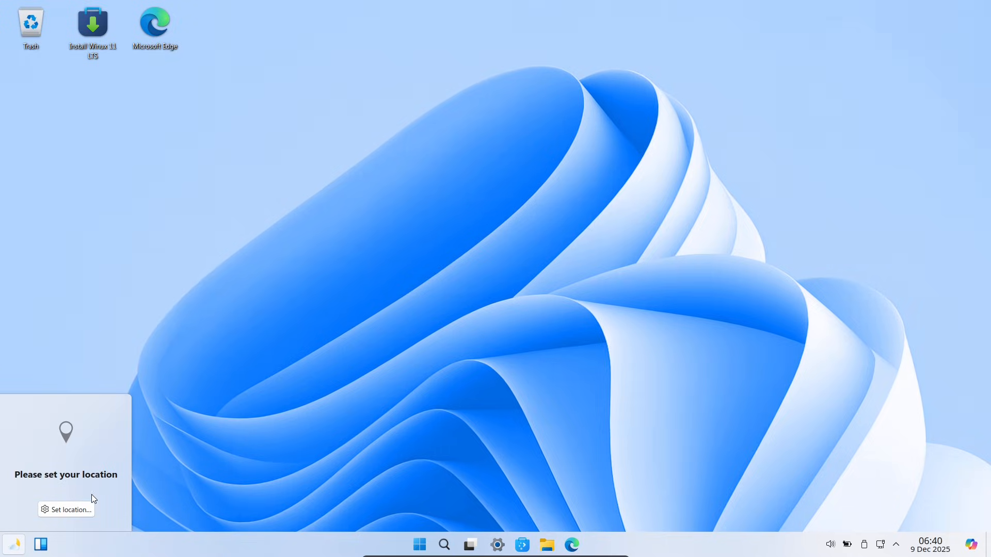
{"action": "left_click", "coordinate": [845, 544]}
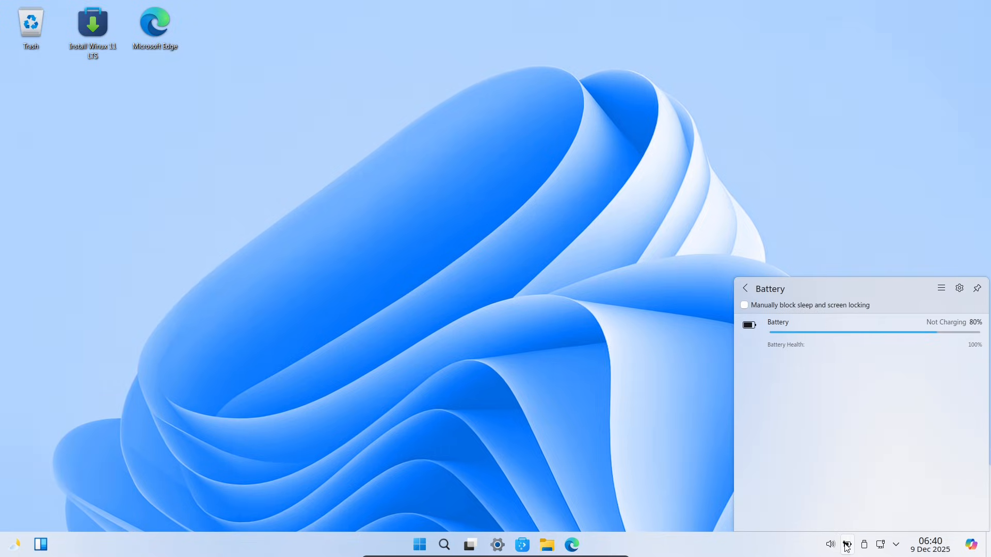
{"action": "left_click", "coordinate": [929, 544]}
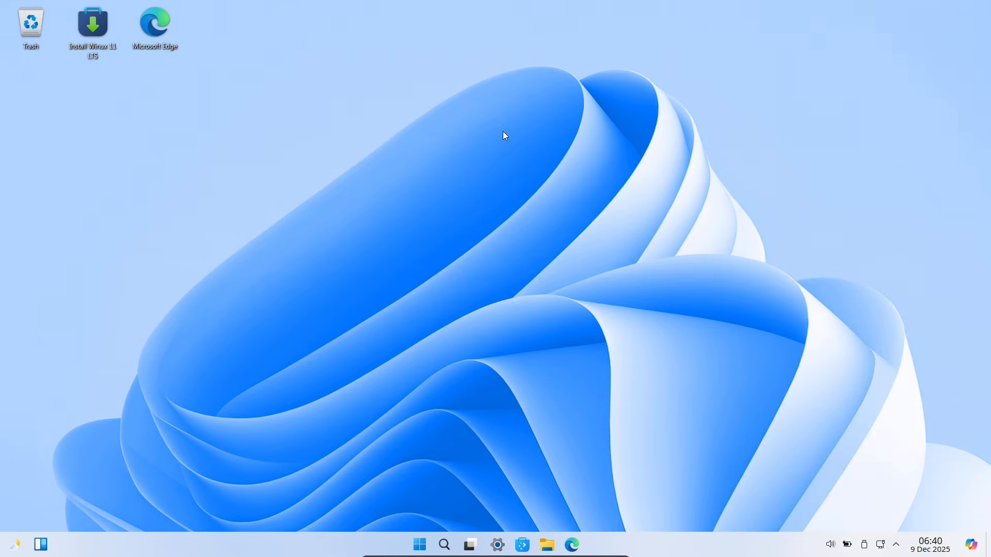
{"action": "left_click", "coordinate": [92, 28]}
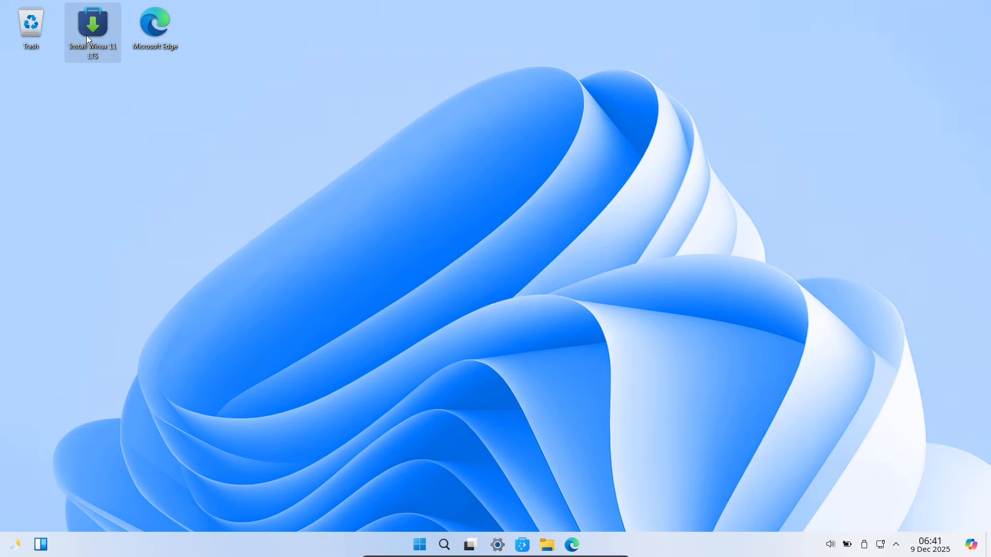
{"action": "left_click", "coordinate": [93, 32]}
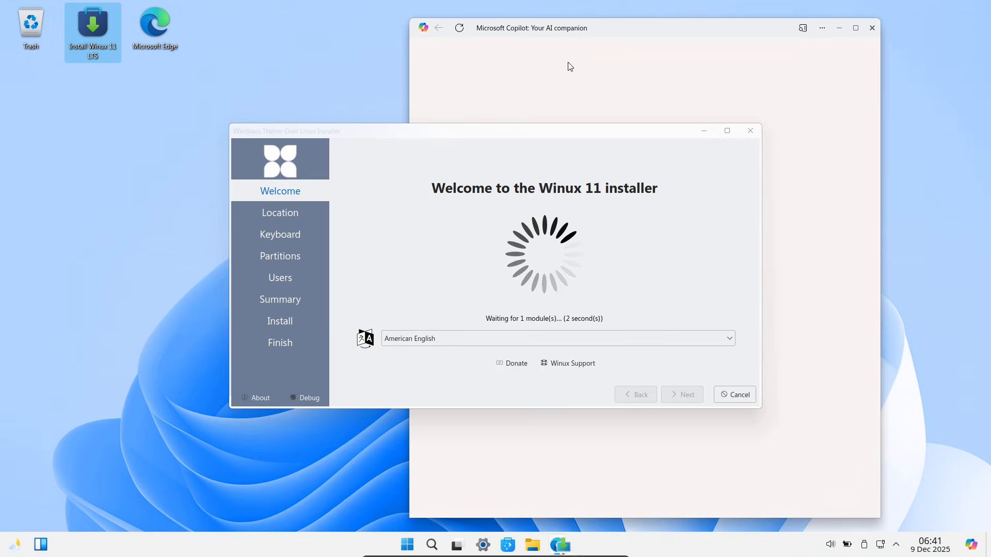
{"action": "left_click", "coordinate": [260, 397]}
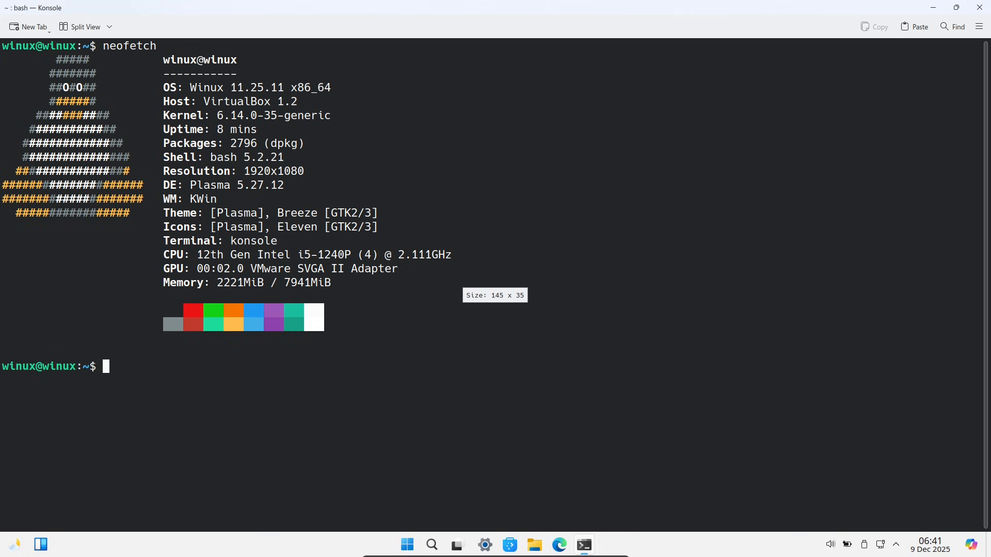
- Run cat /etc/issue and python3 --version, revealing Ubuntu 24.04.3 LTS and Python 3.12.3
{"action": "type", "text": "cat /etc/"}
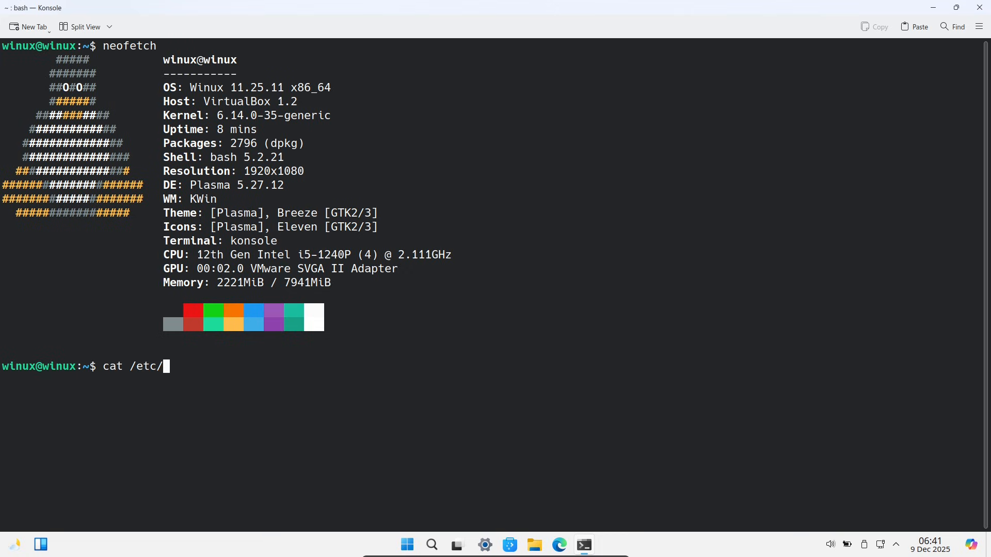
{"action": "type", "text": "python3  --version"}
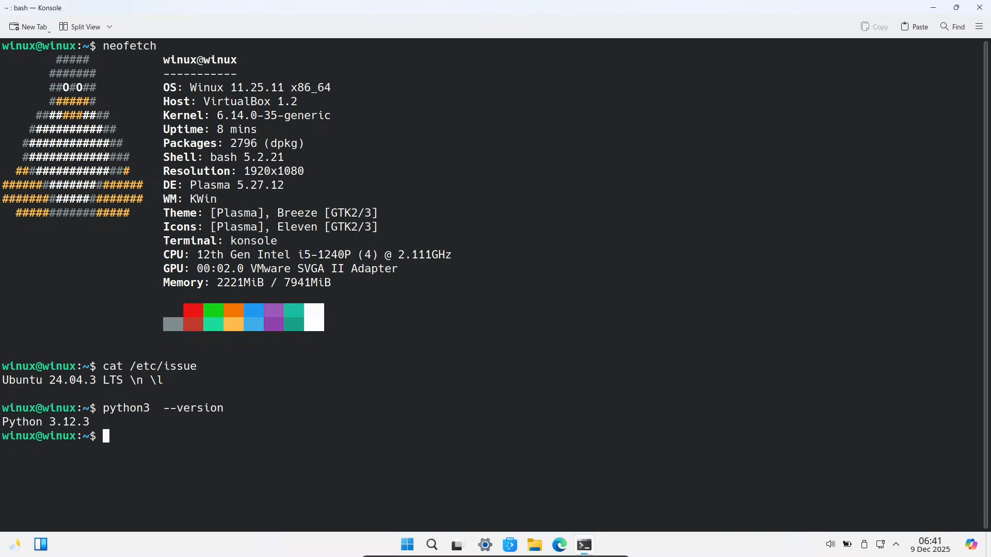
{"action": "type", "text": "inxi -"}
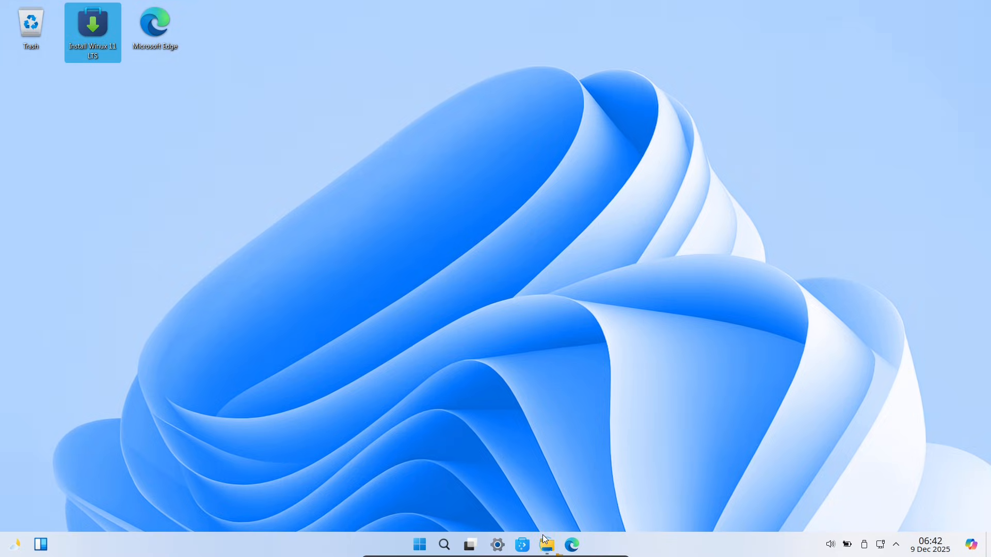
- Open Dolphin at Home, enter the lib64 folder, then go back
{"action": "left_click", "coordinate": [545, 545]}
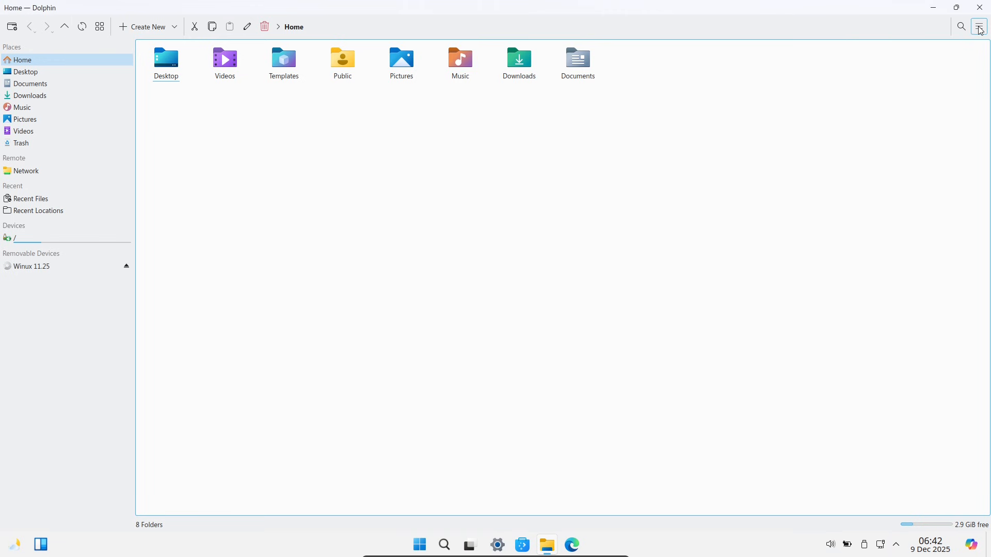
{"action": "left_click", "coordinate": [978, 27]}
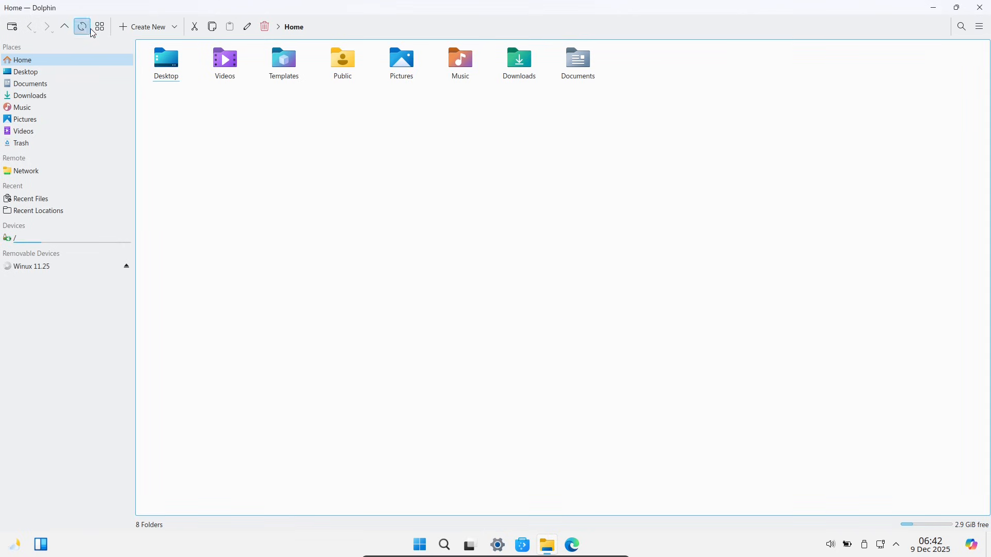
{"action": "left_click", "coordinate": [14, 237]}
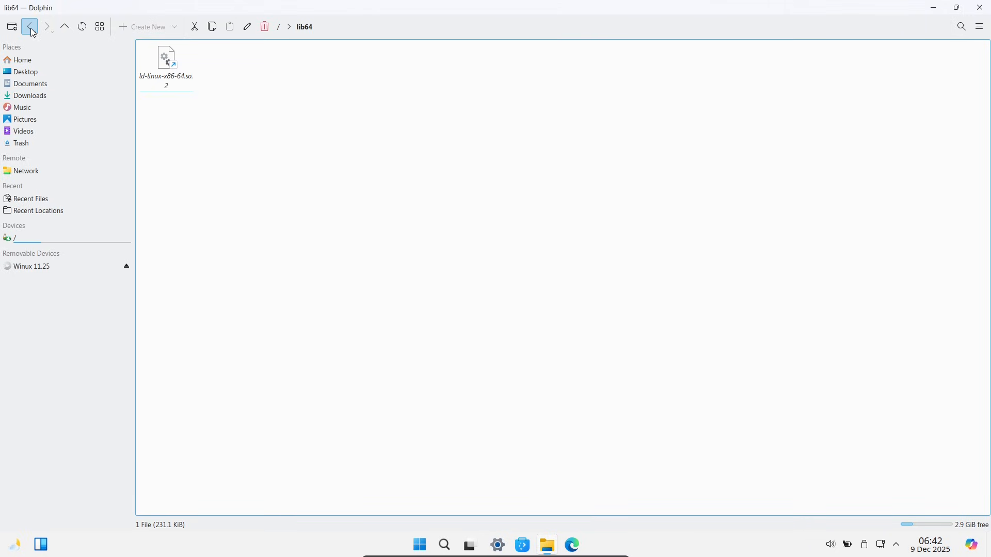
{"action": "left_click", "coordinate": [30, 27]}
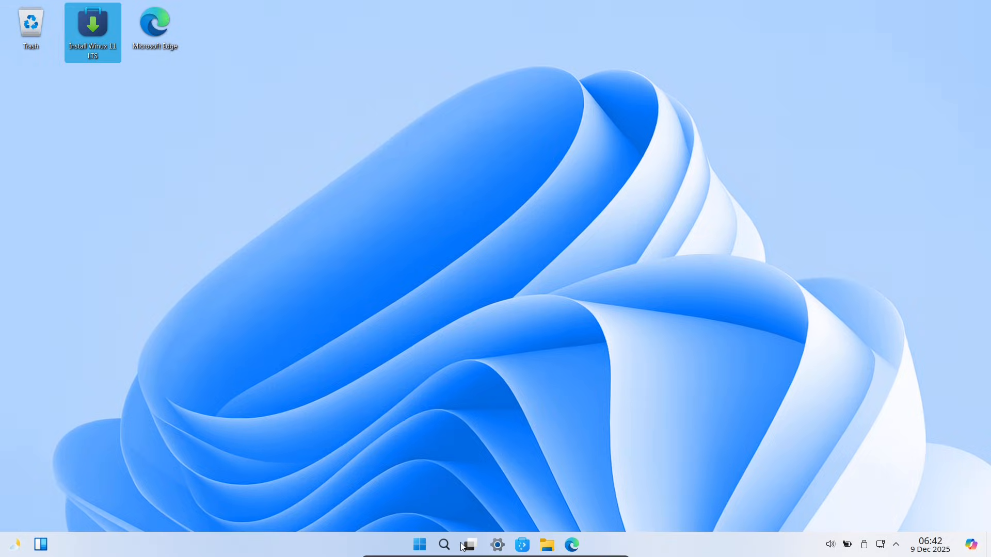
- View Deepin 25 Community edition details in About This PC, then close Control Center
{"action": "left_click", "coordinate": [444, 544]}
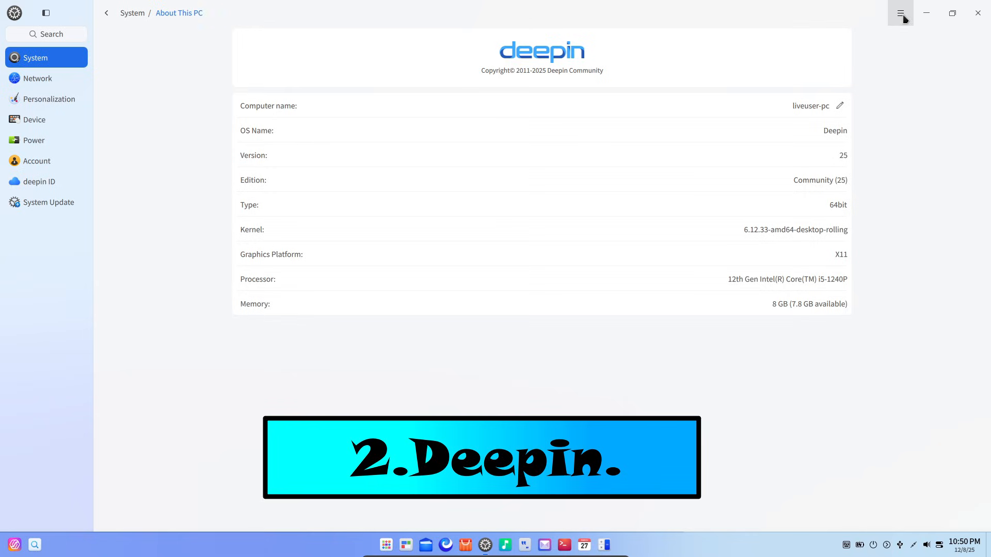
{"action": "left_click", "coordinate": [899, 12]}
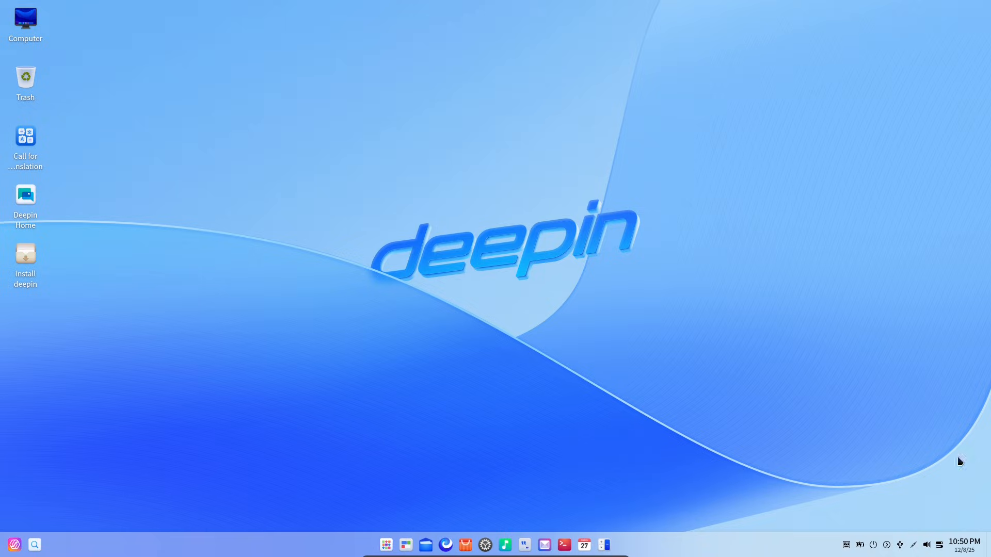
- Launch Deepin System Monitor from the app launcher and maximize it
{"action": "left_click", "coordinate": [940, 545]}
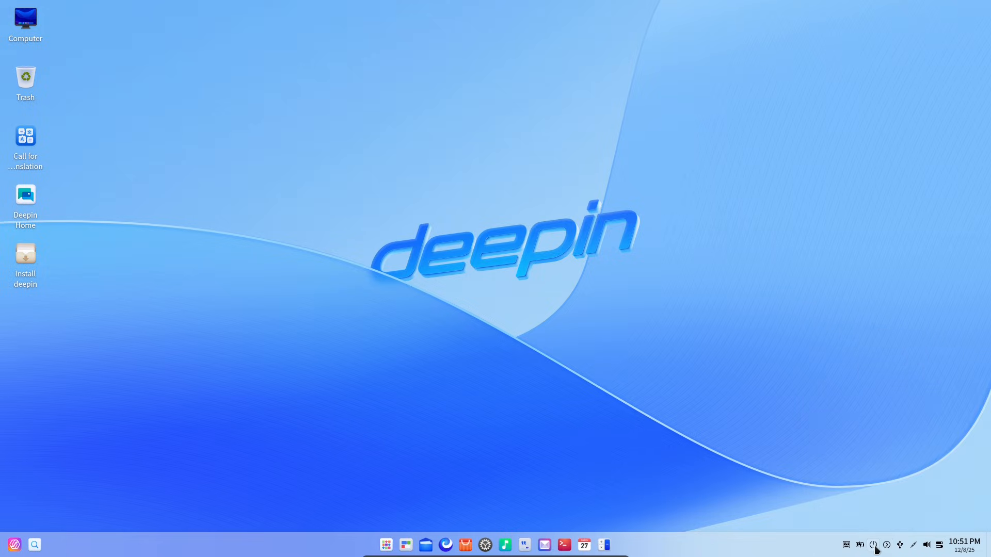
{"action": "left_click", "coordinate": [873, 544]}
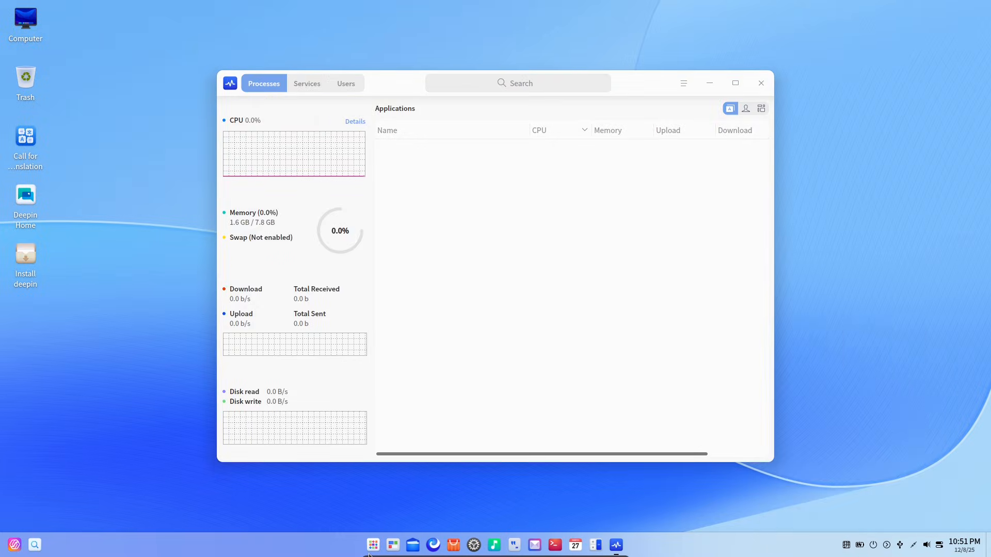
{"action": "left_click", "coordinate": [373, 544]}
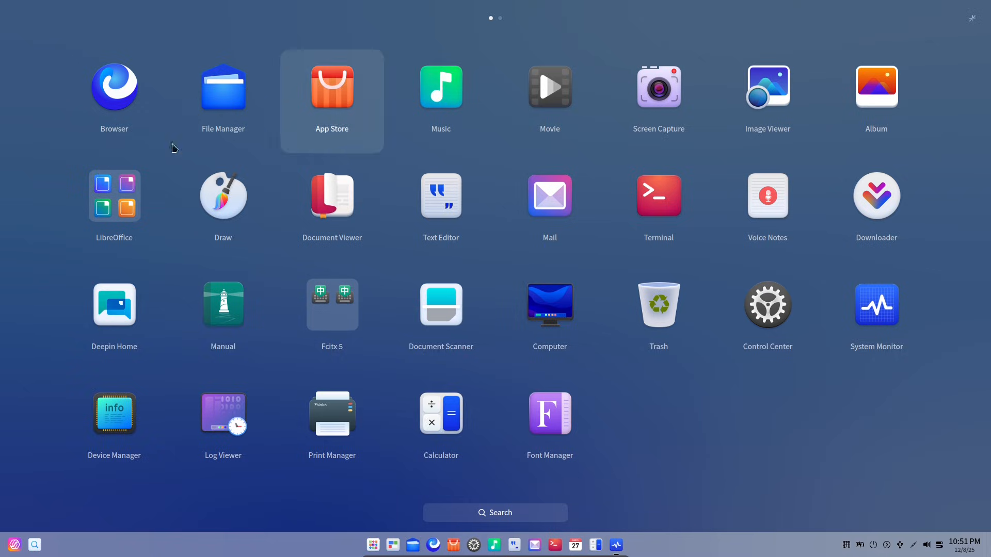
{"action": "left_click", "coordinate": [499, 17]}
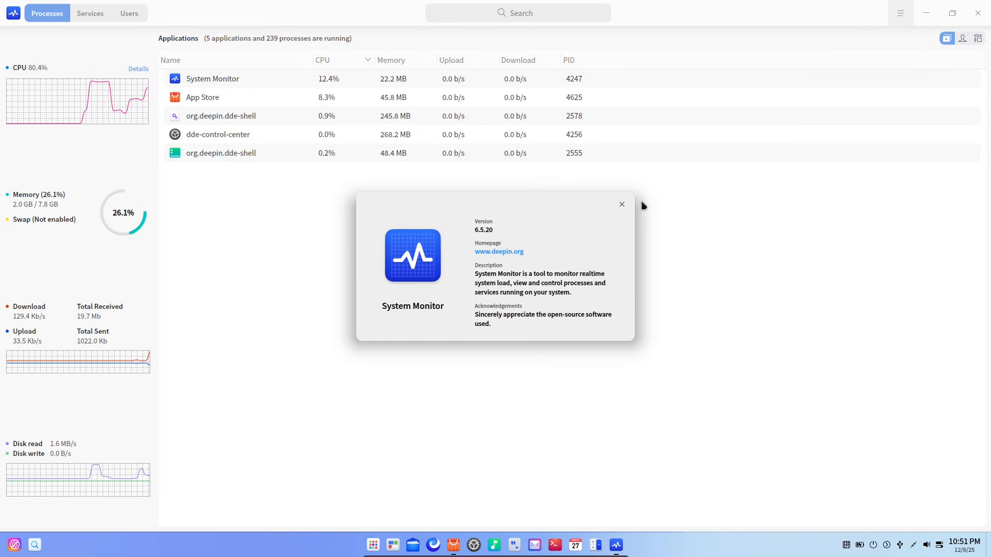
- Close the version 6.5.20 info, scroll the Services list, then group processes by user
{"action": "left_click", "coordinate": [621, 204]}
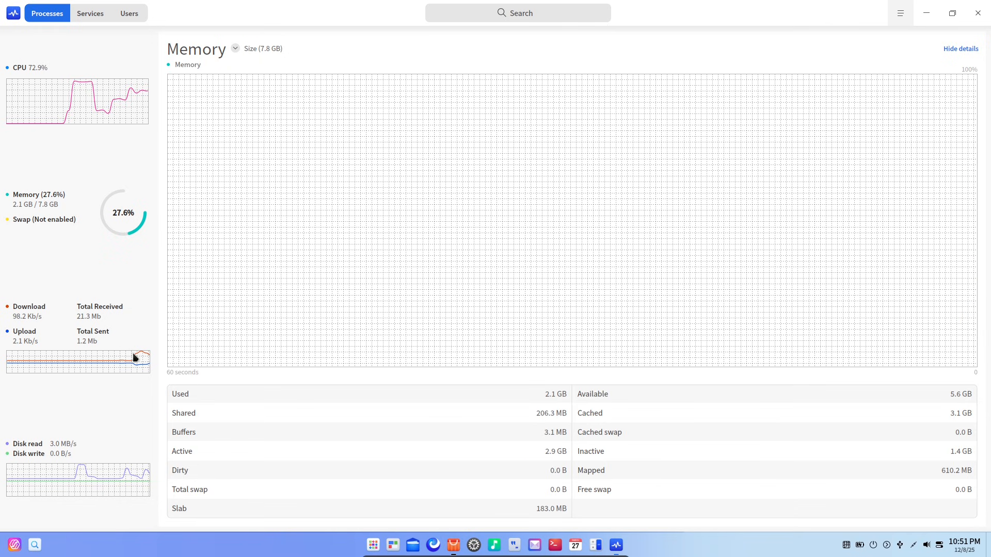
{"action": "left_click", "coordinate": [90, 12]}
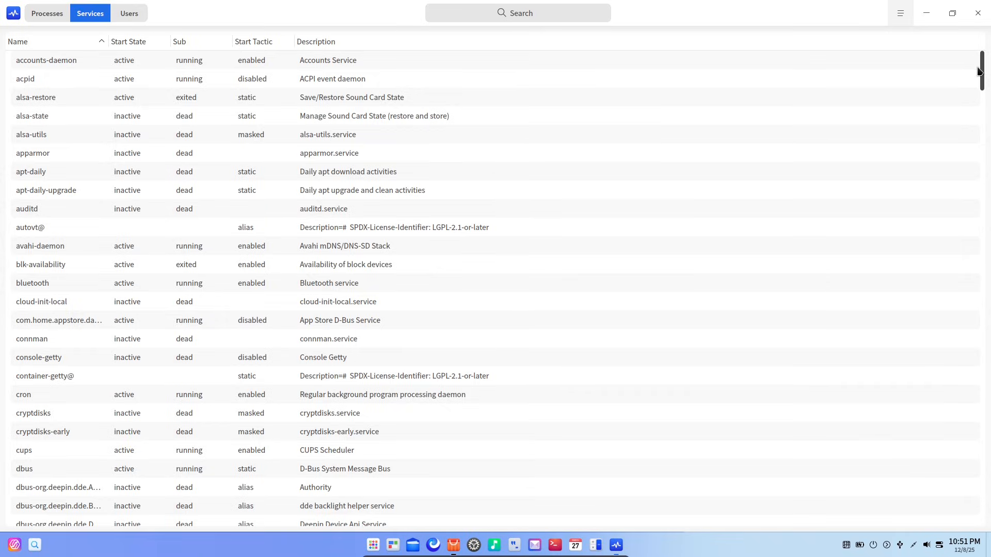
{"action": "scroll", "scroll_direction": "down", "scroll_amount": 3}
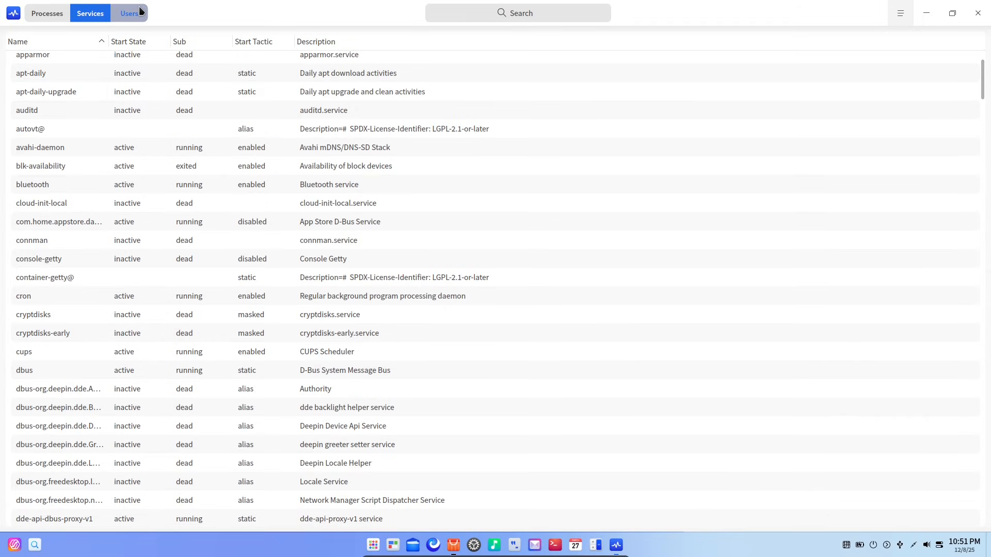
{"action": "left_click", "coordinate": [129, 12]}
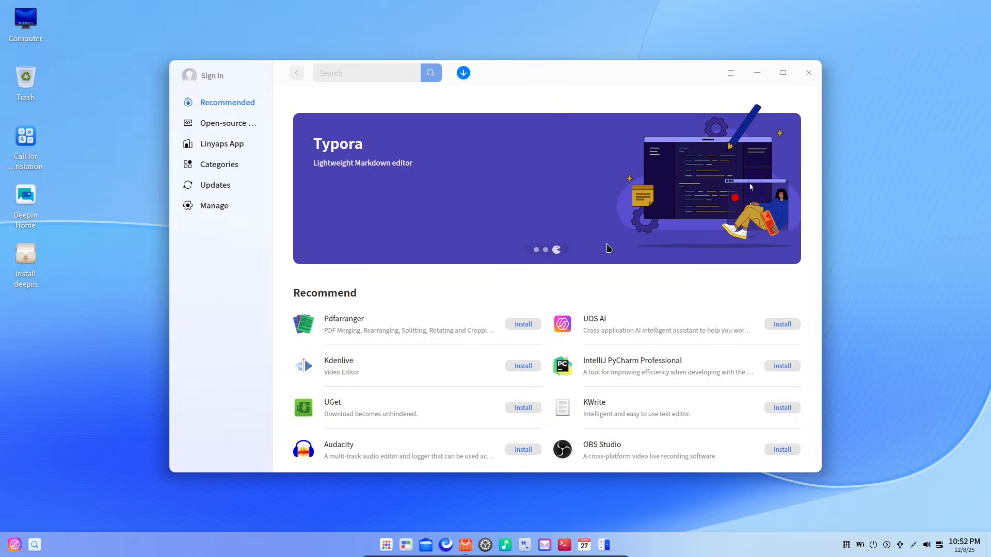
- Maximize App Store and open Updates, showing all apps already at latest version
{"action": "left_click", "coordinate": [782, 73]}
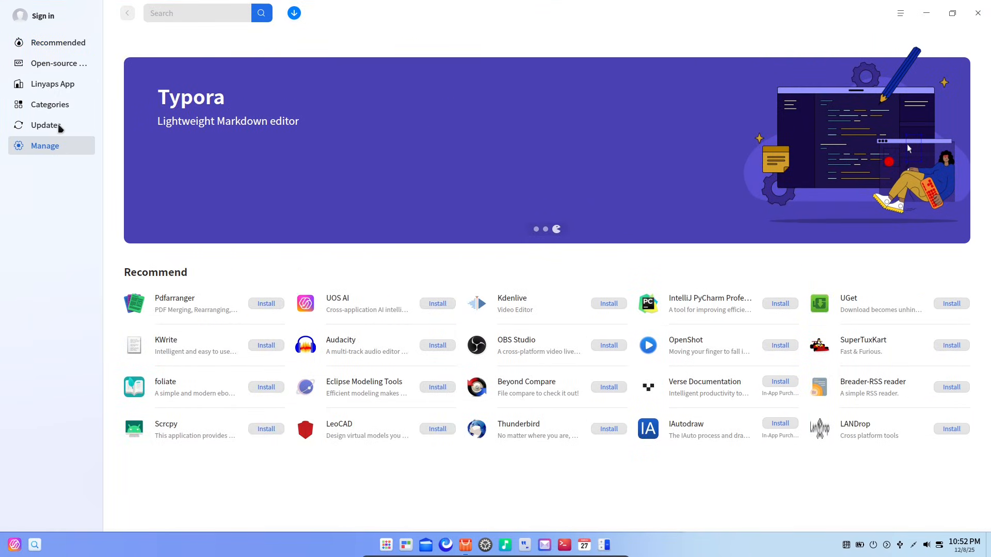
{"action": "left_click", "coordinate": [45, 124]}
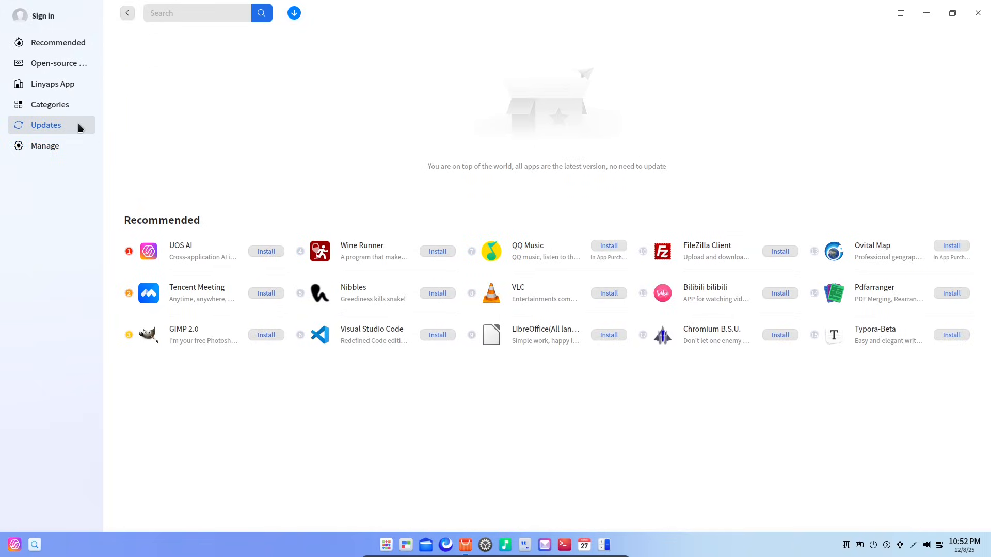
{"action": "left_click", "coordinate": [49, 104]}
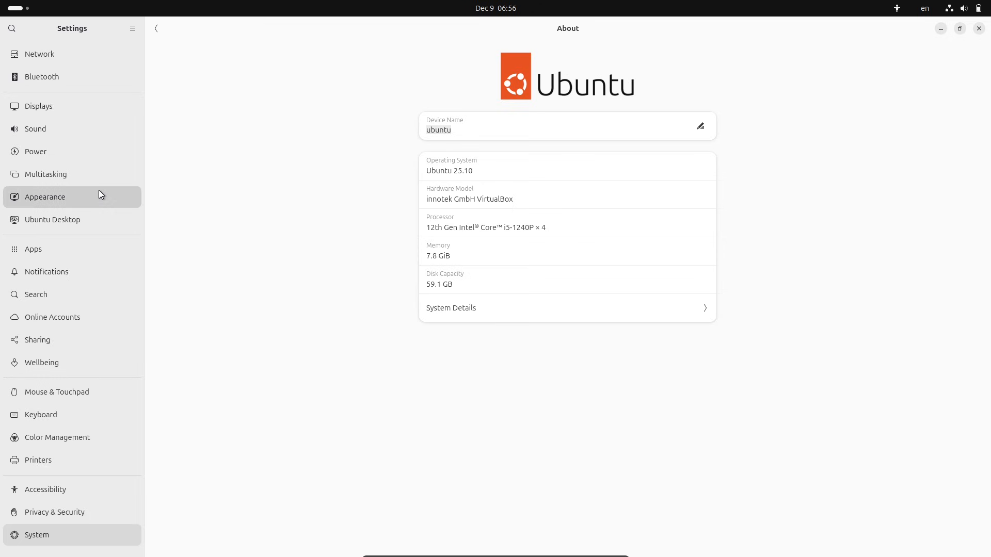
- View Appearance and Ubuntu Desktop dock settings, then close Settings
{"action": "left_click", "coordinate": [45, 196]}
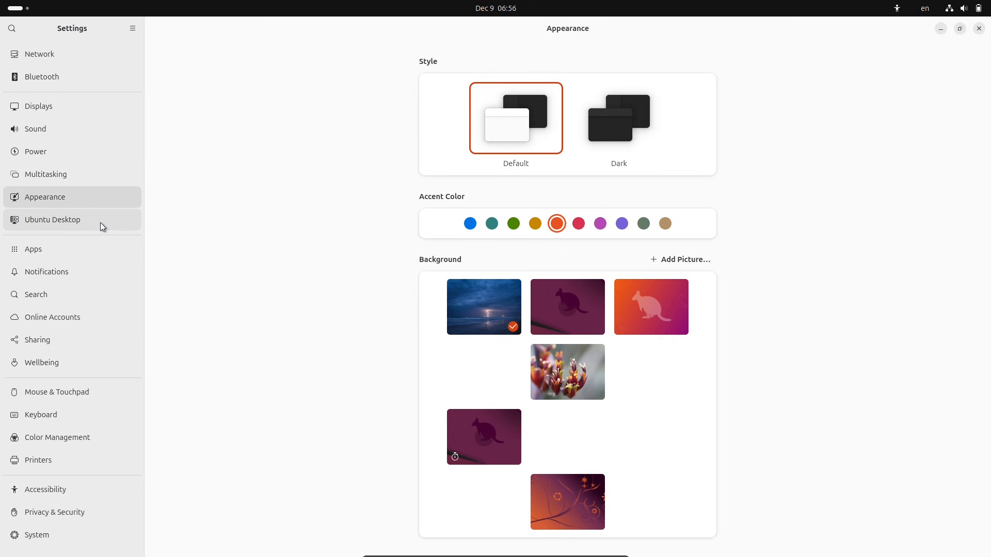
{"action": "left_click", "coordinate": [51, 219]}
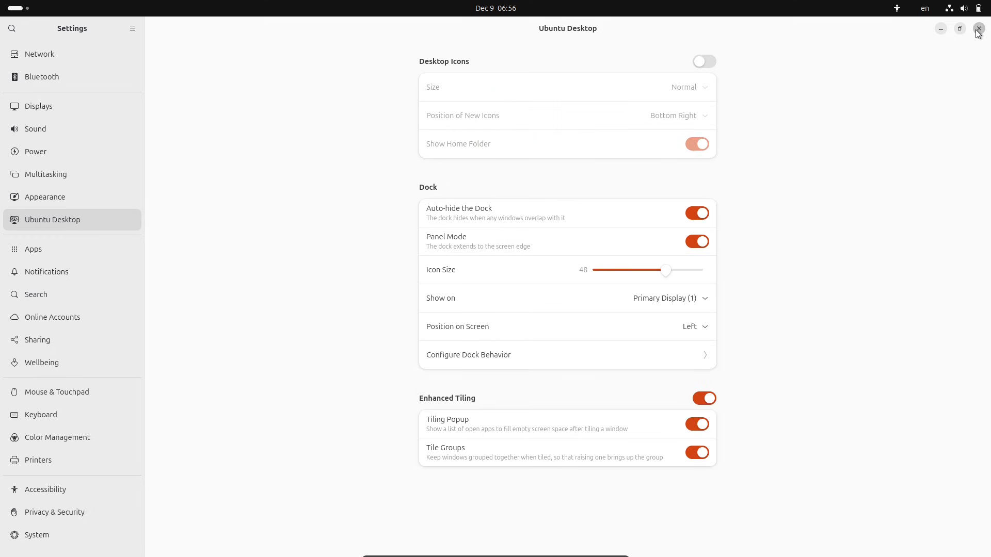
{"action": "left_click", "coordinate": [976, 29]}
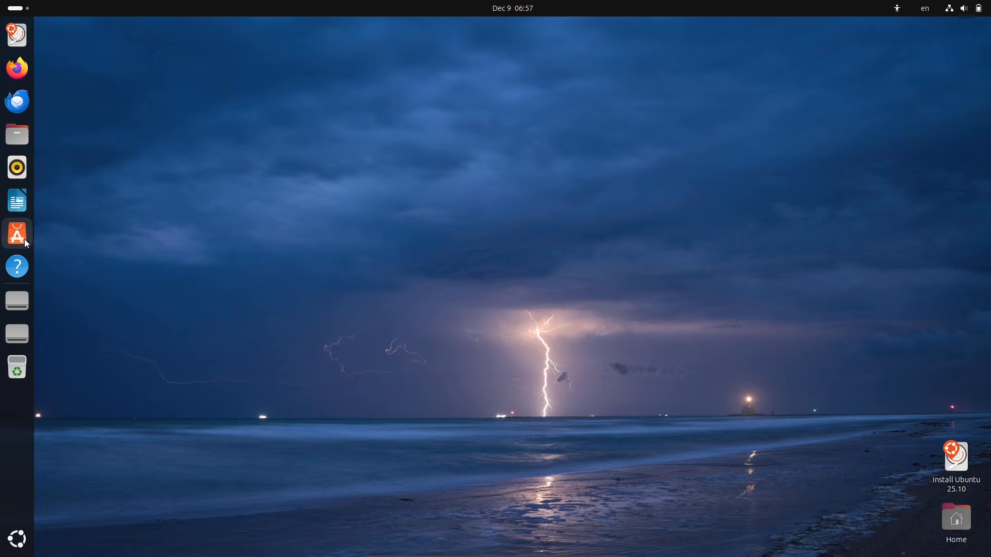
- Maximize Terminal and run sudo apt install neofetch
{"action": "left_click", "coordinate": [18, 538]}
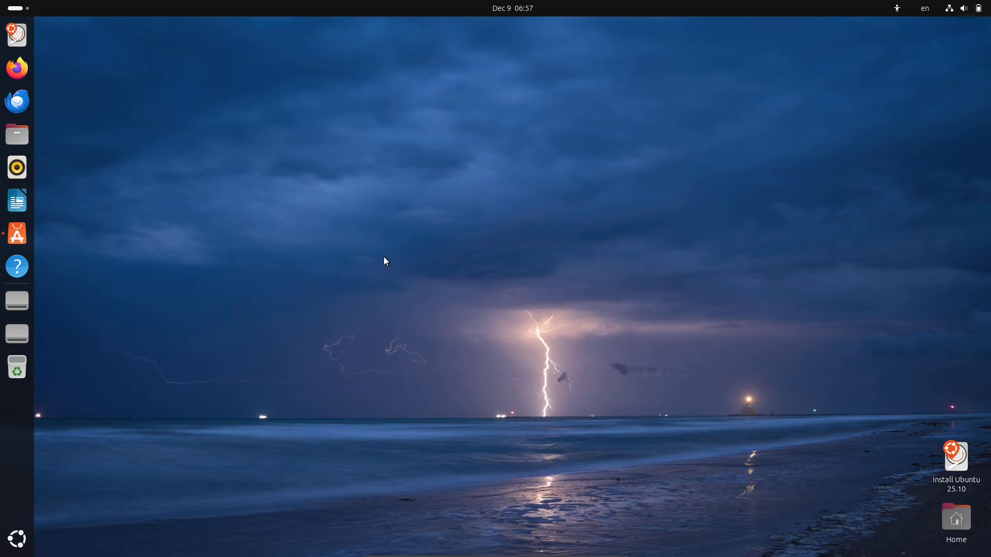
{"action": "left_click", "coordinate": [512, 8]}
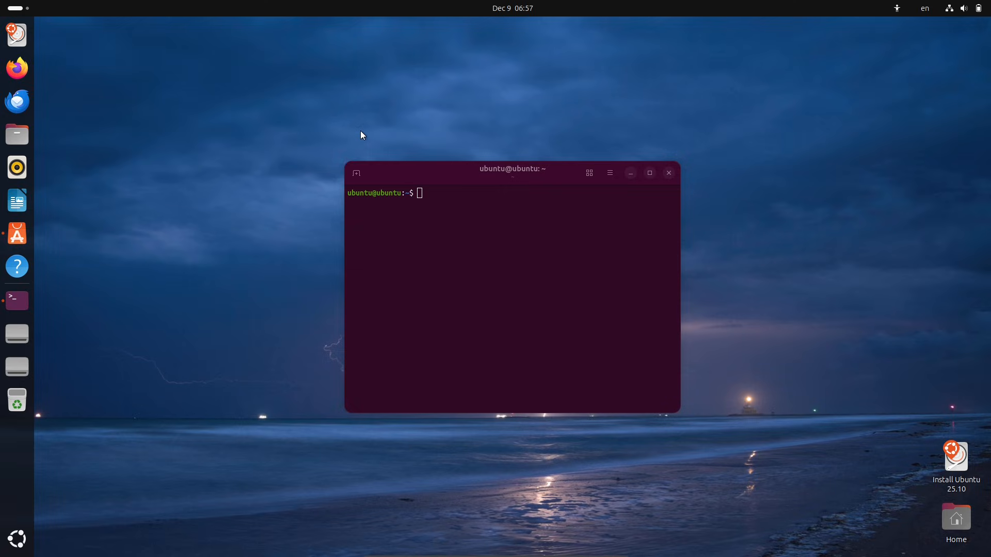
{"action": "mouse_move", "coordinate": [368, 133]}
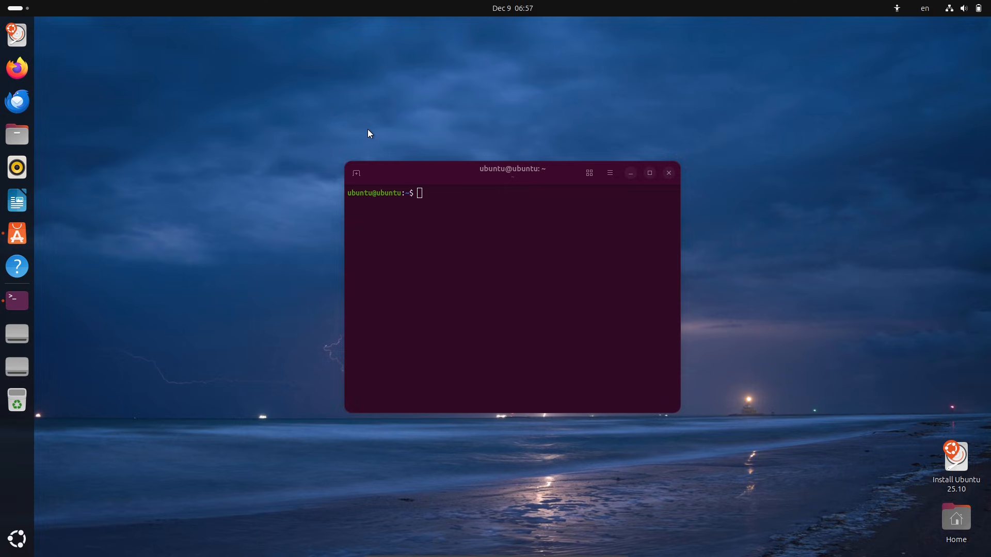
{"action": "mouse_move", "coordinate": [427, 157]}
{"action": "type", "text": "sudo ap"}
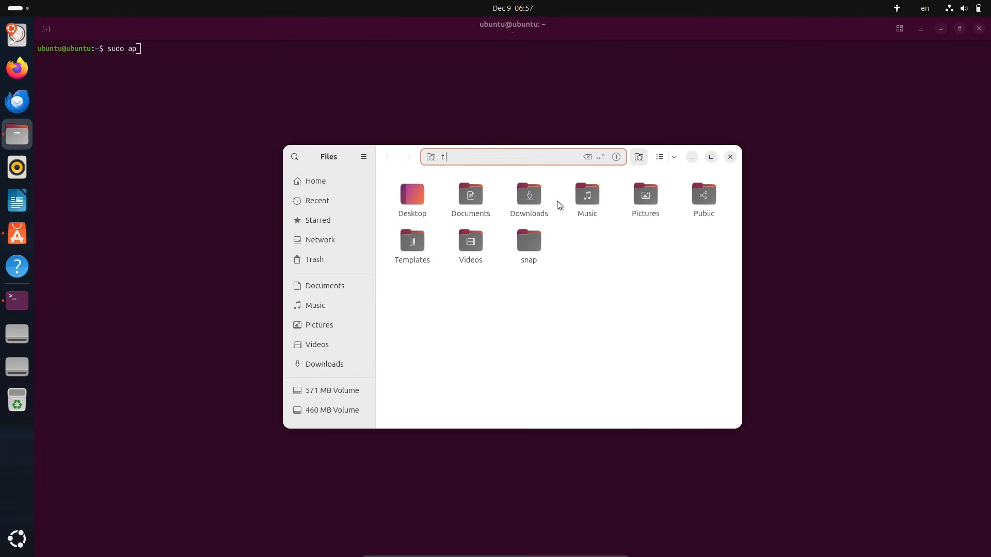
{"action": "type", "text": "inst"}
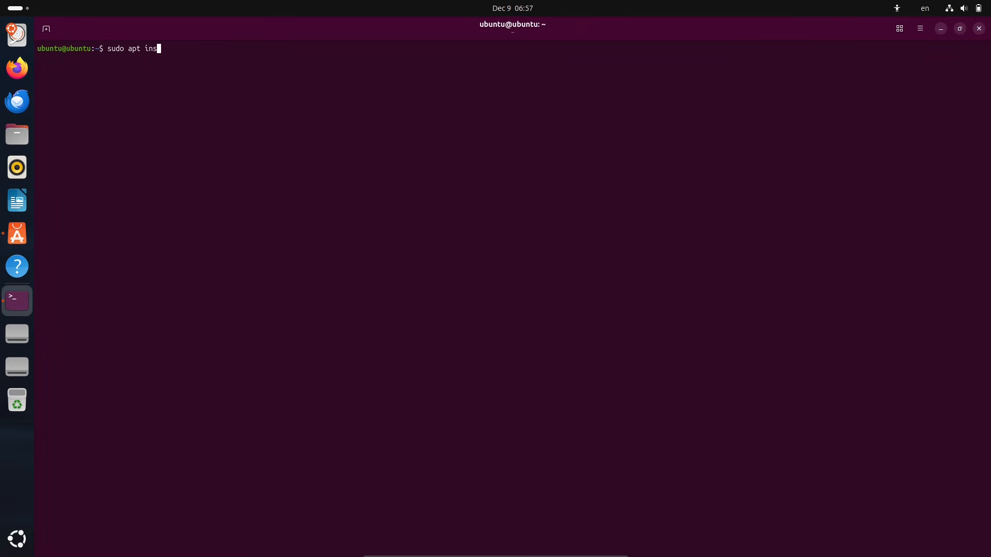
{"action": "type", "text": "tall neofetch"}
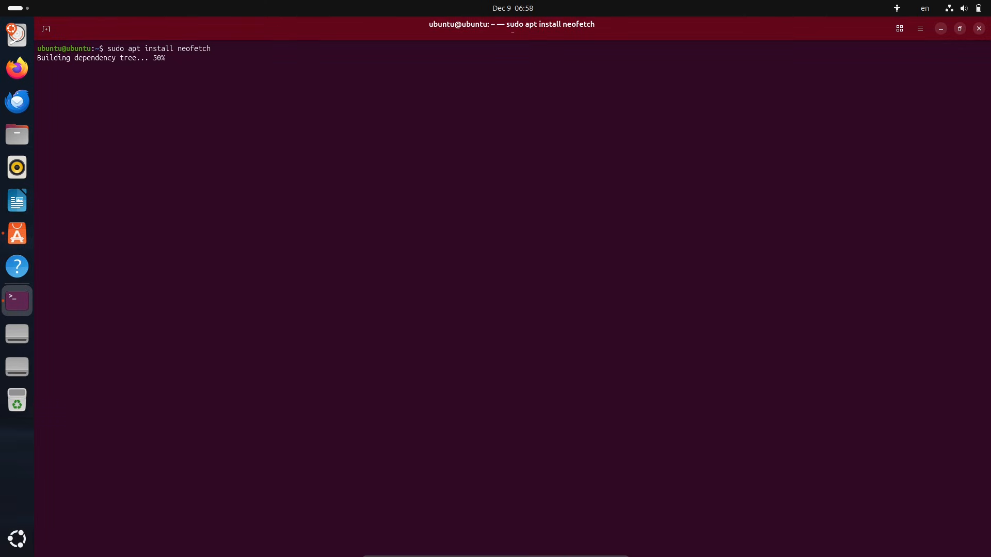
{"action": "type", "text": "fast"}
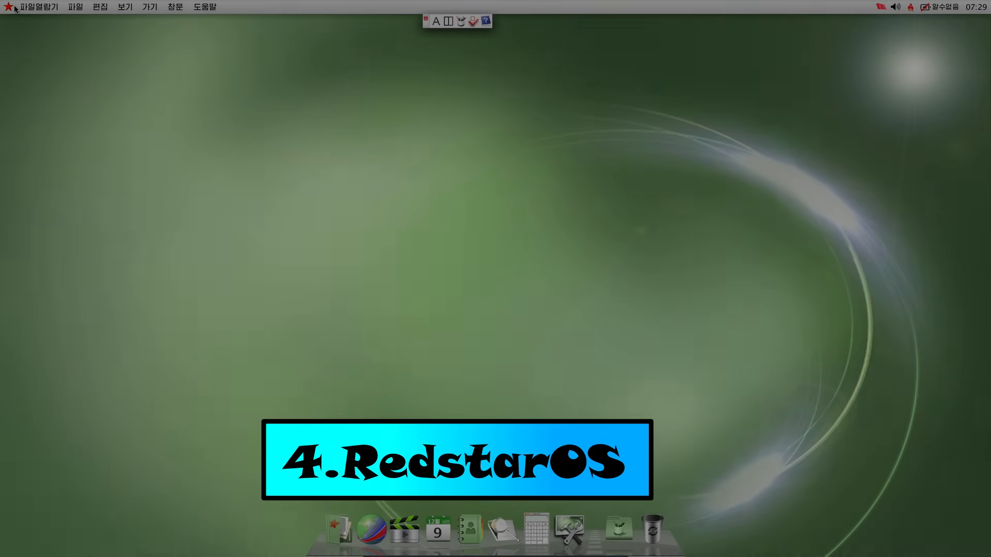
- Look through the desktop File and Help menus, then open the 파일열람기 file browser
{"action": "left_click", "coordinate": [76, 6]}
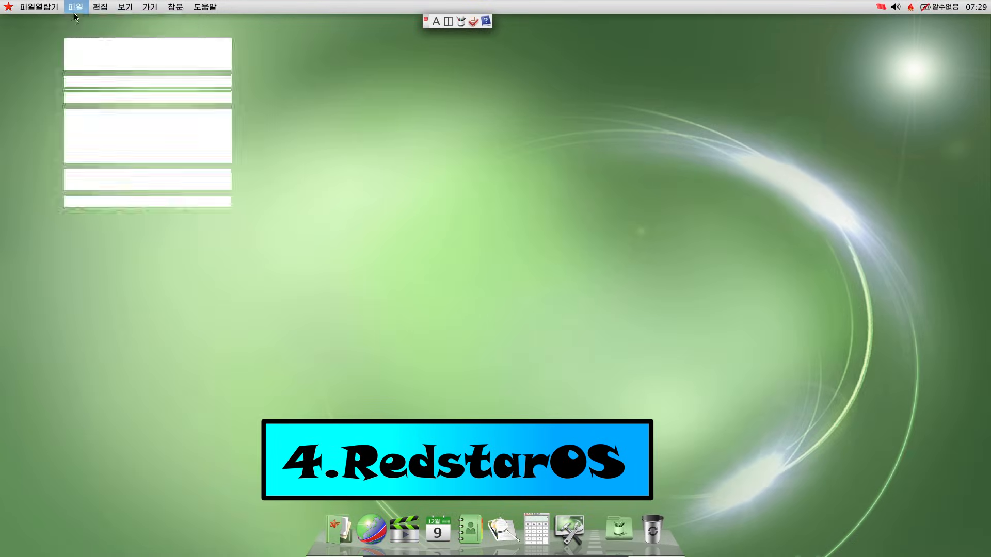
{"action": "left_click", "coordinate": [204, 7]}
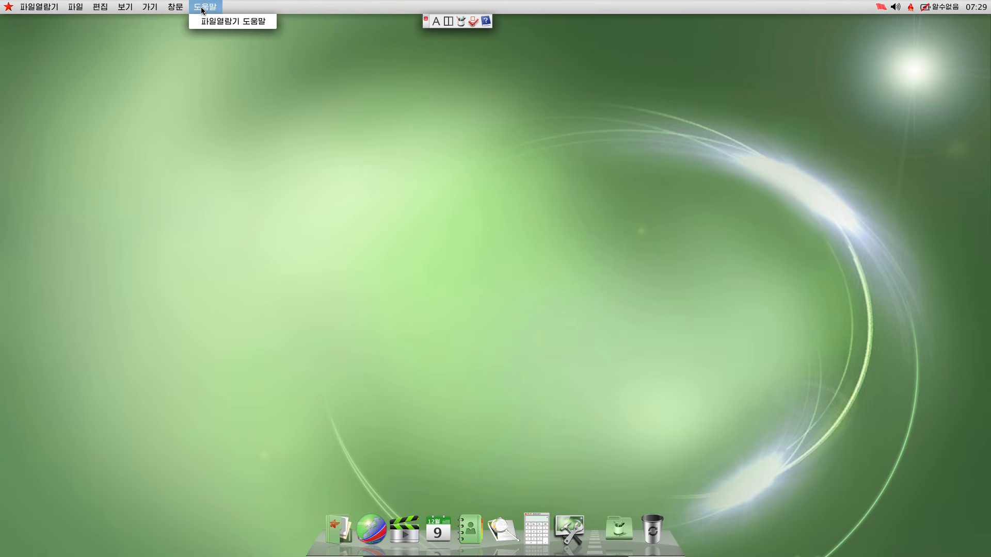
{"action": "mouse_move", "coordinate": [963, 14]}
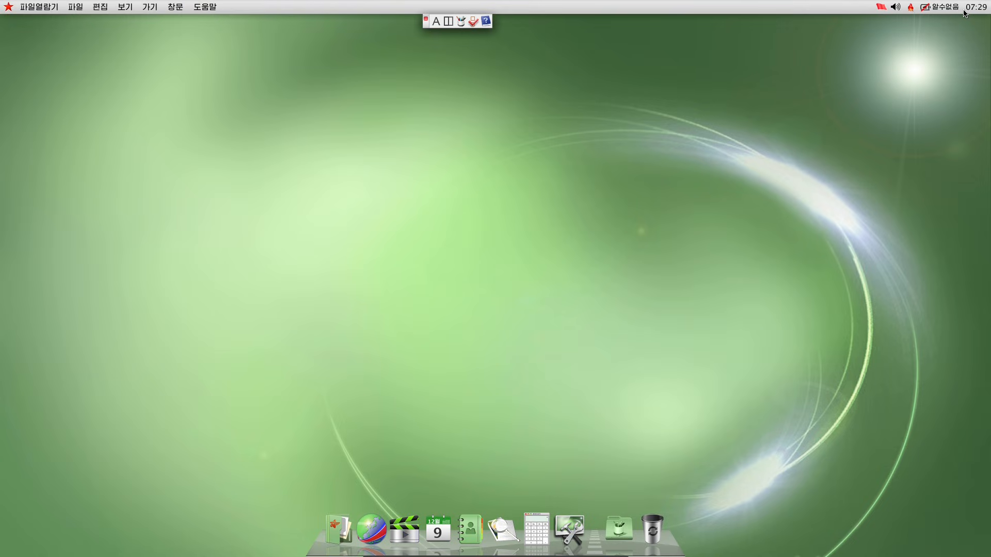
{"action": "left_click", "coordinate": [910, 7]}
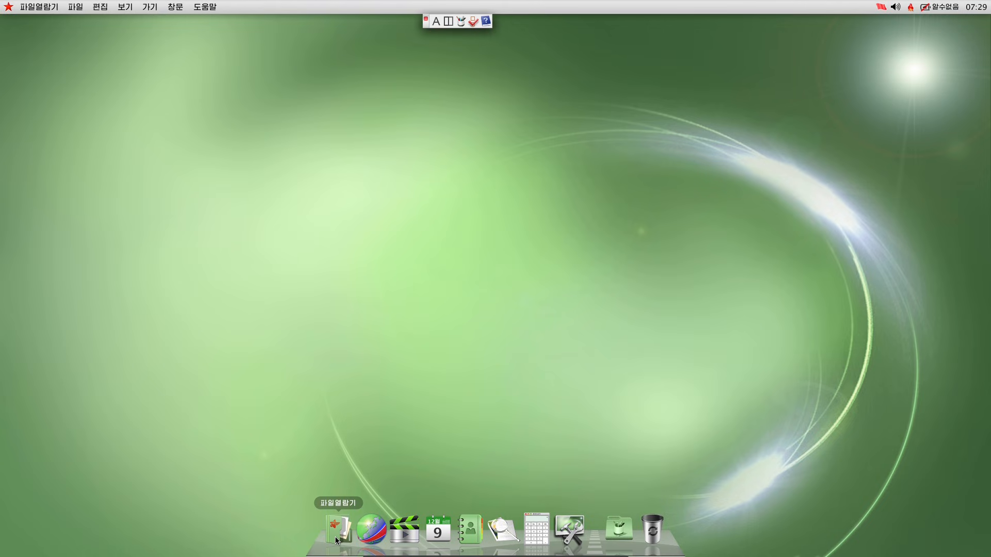
{"action": "left_click", "coordinate": [338, 529]}
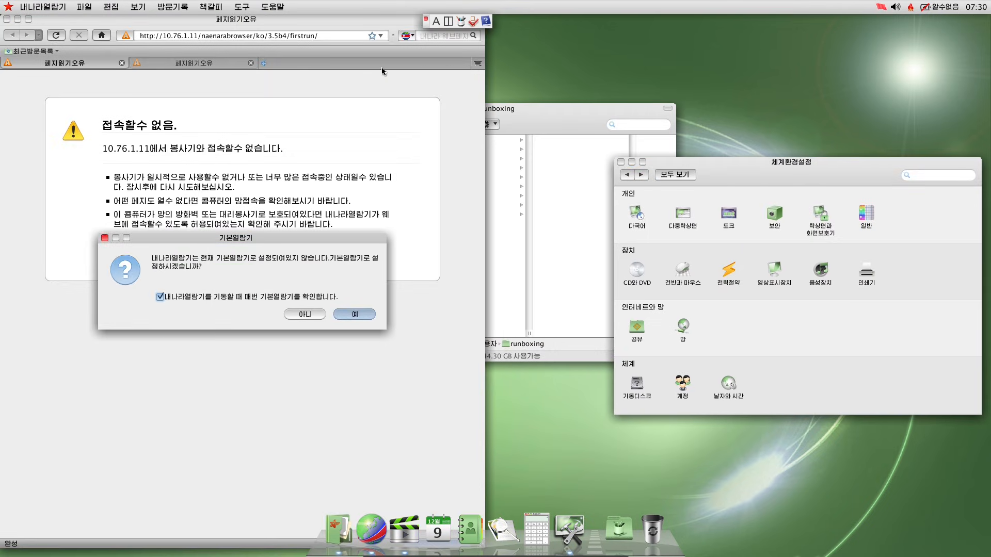
- Dismiss the default-browser prompt, check the 도움말 help menu, and quit Naenara Browser
{"action": "left_click", "coordinate": [354, 314]}
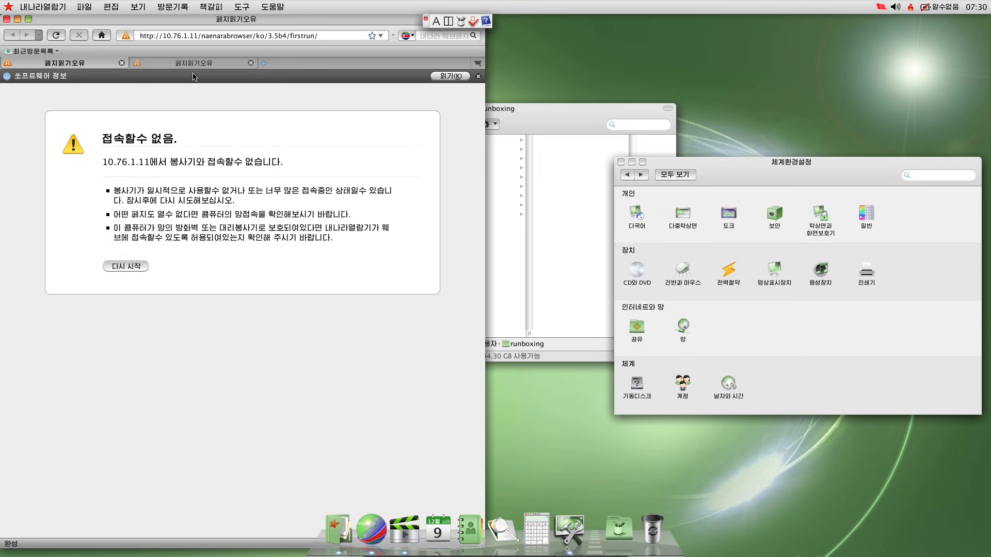
{"action": "left_click", "coordinate": [272, 7]}
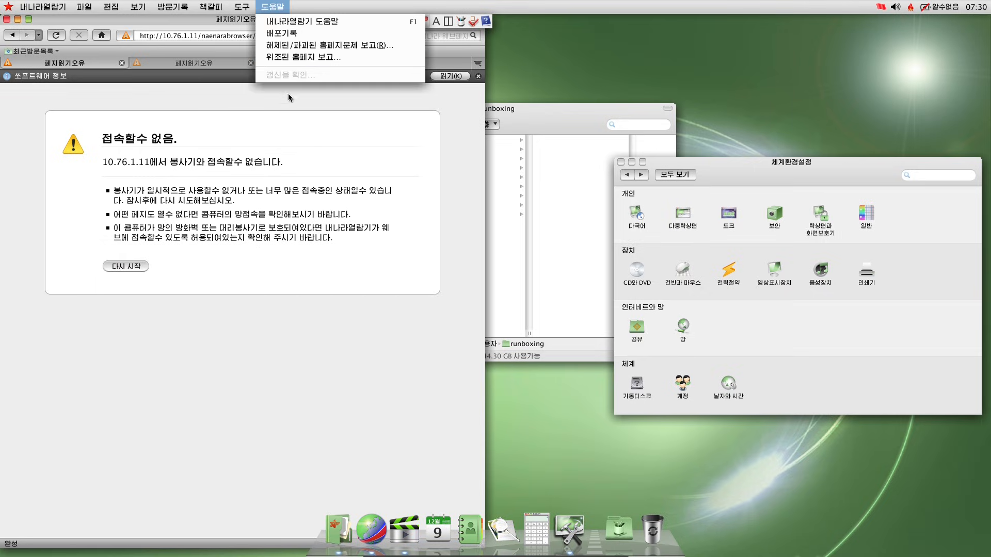
{"action": "left_click", "coordinate": [301, 315]}
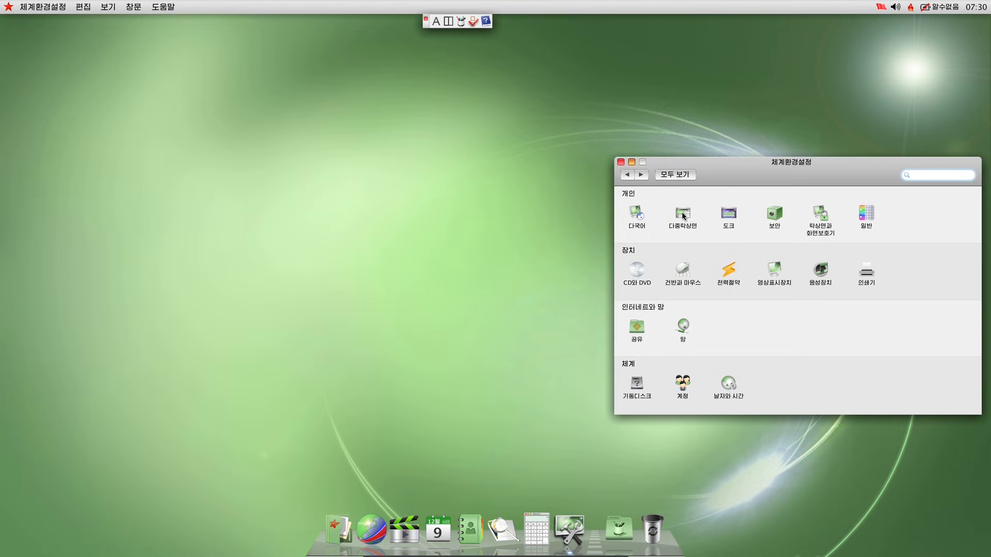
- Centre System Preferences, close and reopen it, then bring up the 배경그림 변경 background settings
{"action": "left_click_drag", "start_coordinate": [790, 161], "coordinate": [520, 141]}
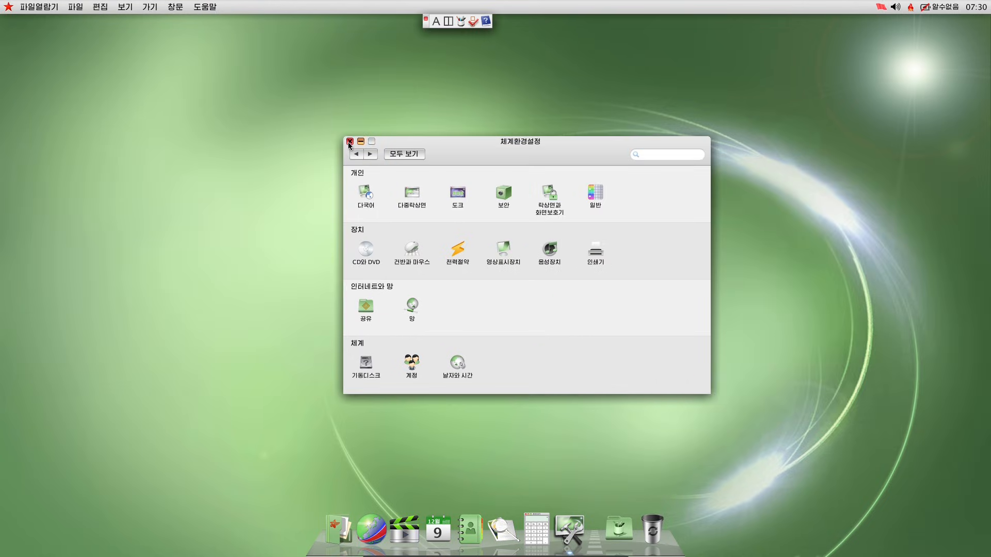
{"action": "left_click", "coordinate": [349, 141]}
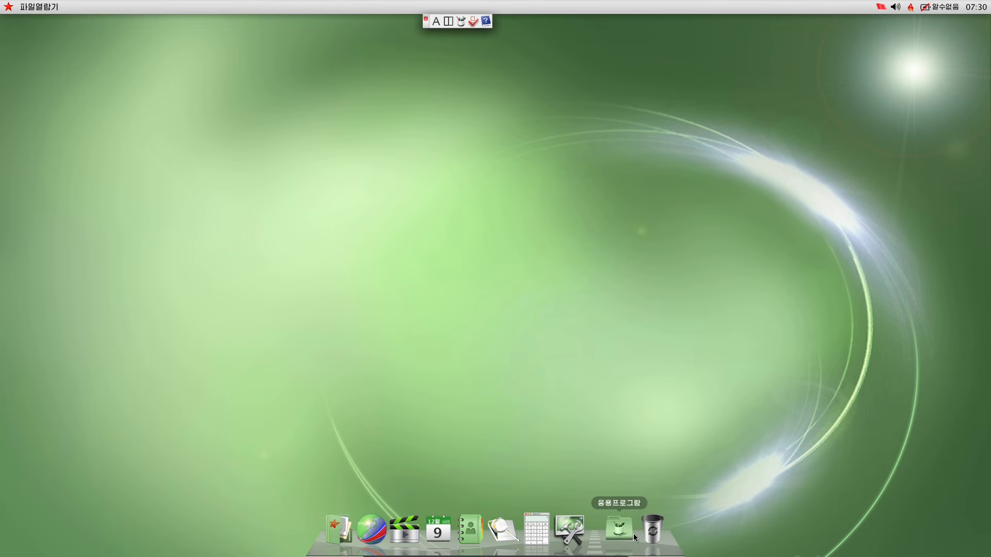
{"action": "left_click", "coordinate": [618, 527]}
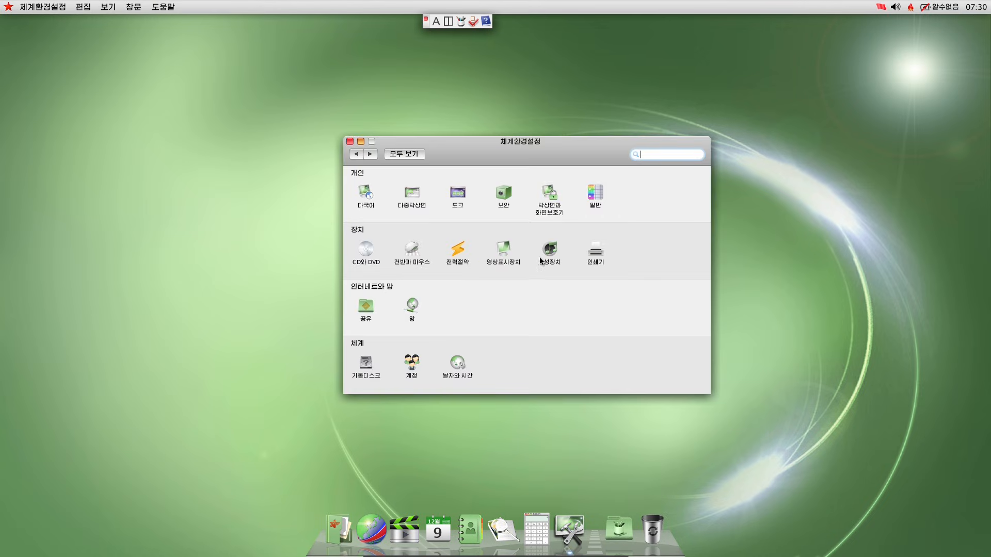
{"action": "mouse_move", "coordinate": [608, 298]}
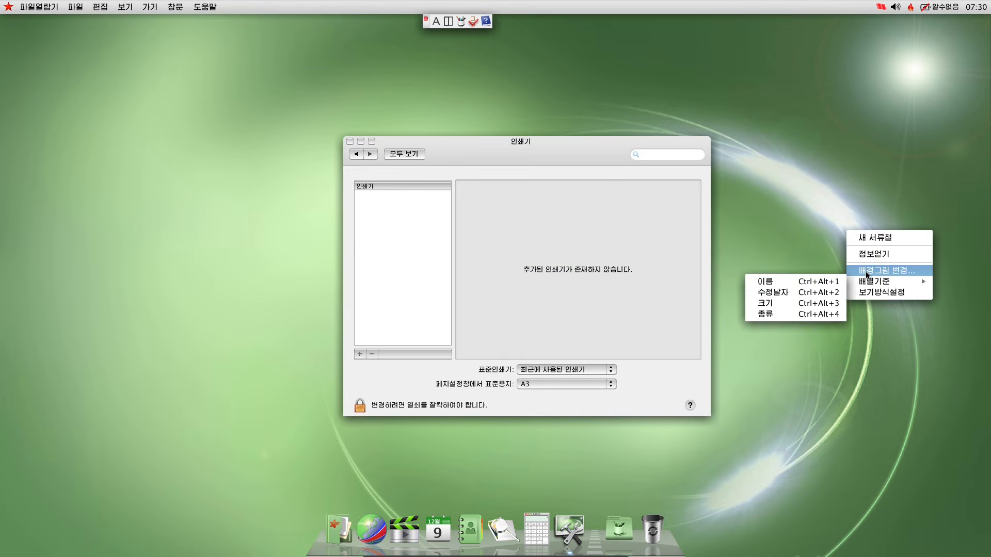
{"action": "left_click", "coordinate": [870, 270]}
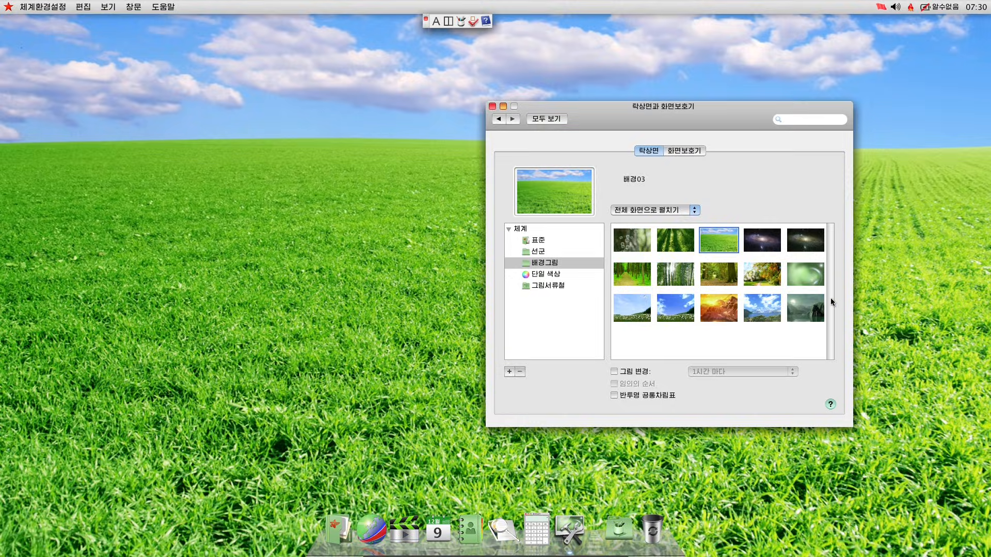
- Set a different thumbnail from the built-in 배경그림 collection as the wallpaper
{"action": "left_click", "coordinate": [718, 274]}
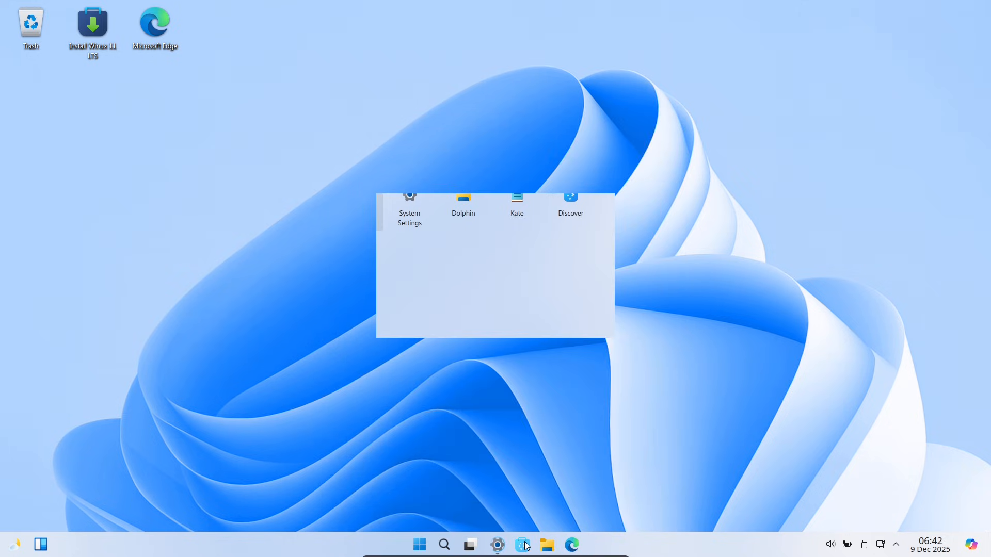
- Open Winux System Settings from the taskbar and maximize its window
{"action": "left_click", "coordinate": [498, 544]}
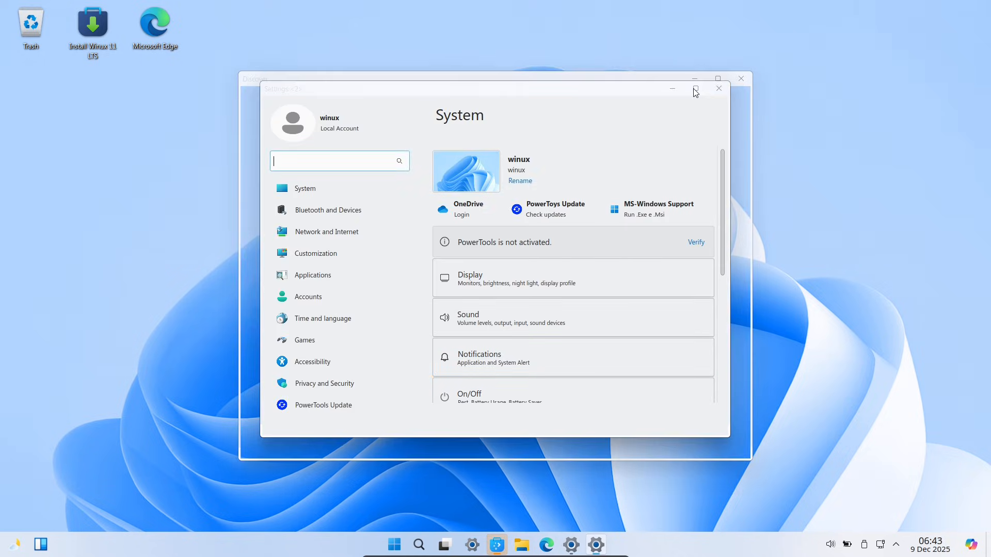
{"action": "left_click", "coordinate": [718, 88]}
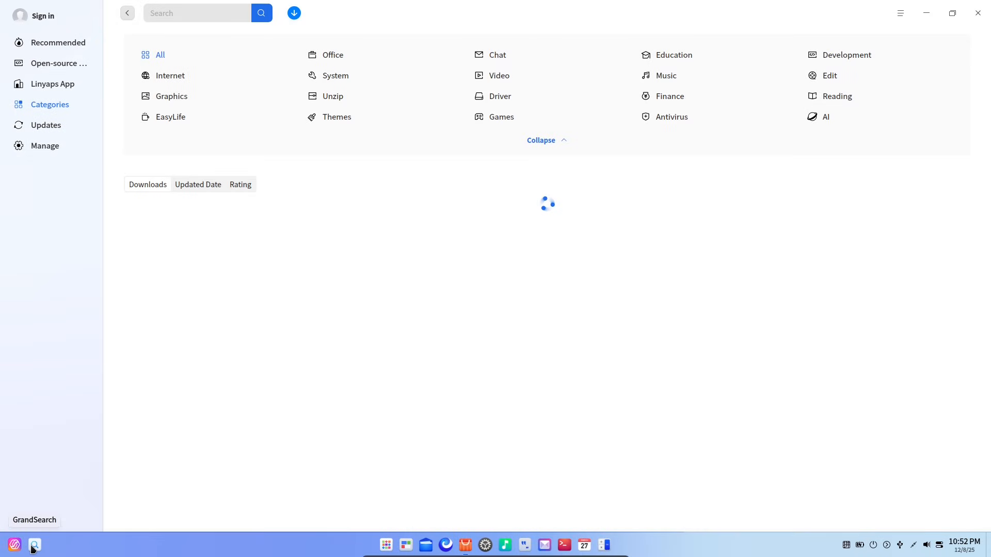
- Open UOS AI, accept its age and user agreement, and dismiss the welcome dialog
{"action": "left_click", "coordinate": [34, 545]}
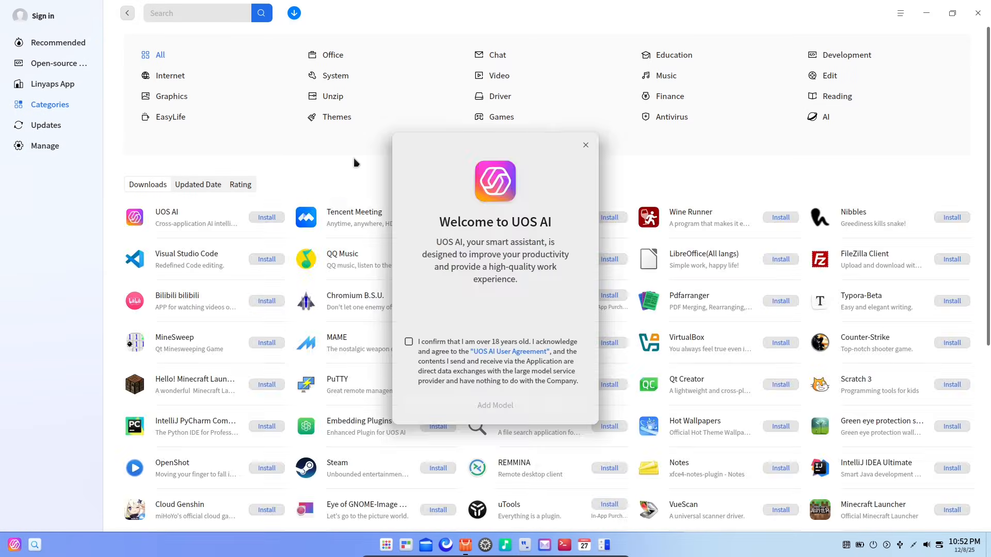
{"action": "left_click", "coordinate": [408, 341]}
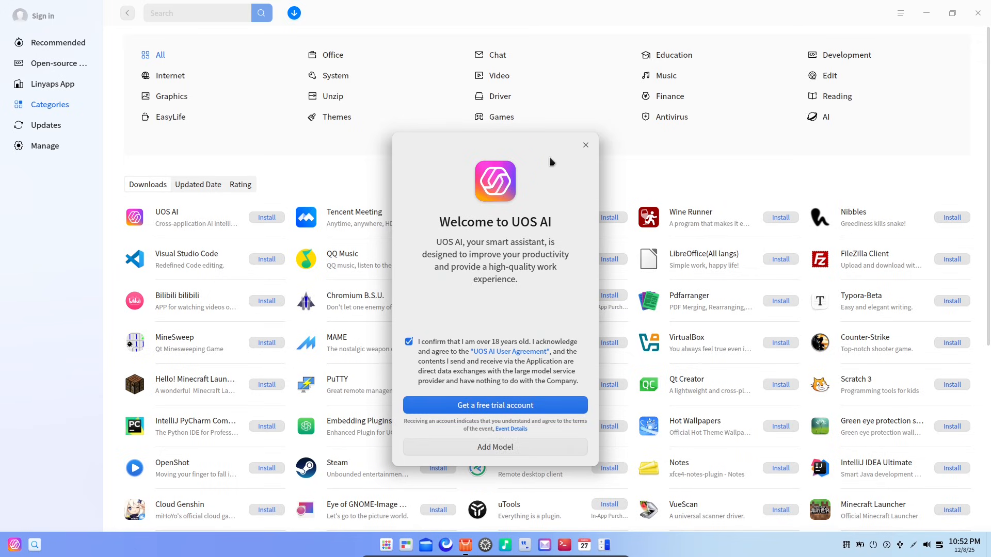
{"action": "left_click", "coordinate": [585, 144]}
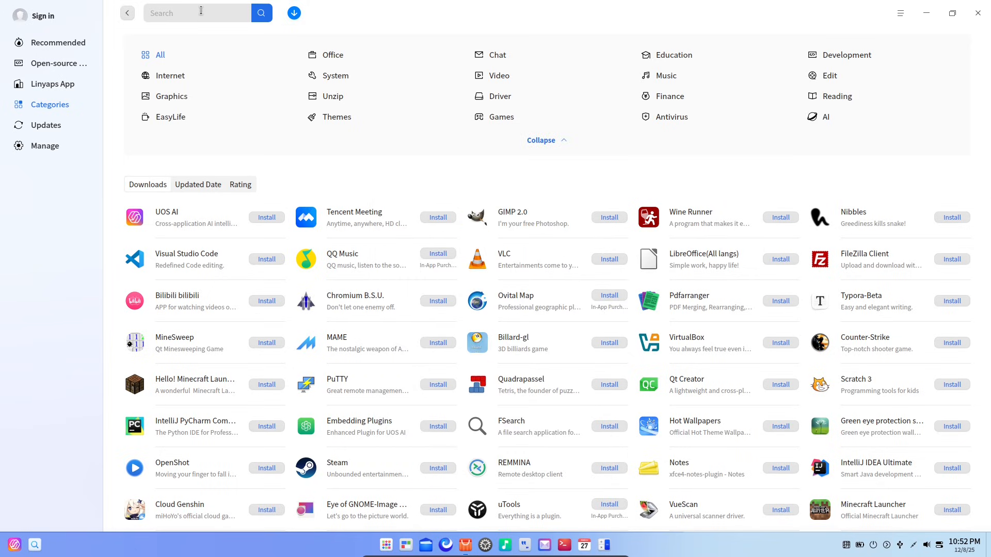
- Search the Deepin App Store for vlc, then close the store
{"action": "type", "text": "vlx"}
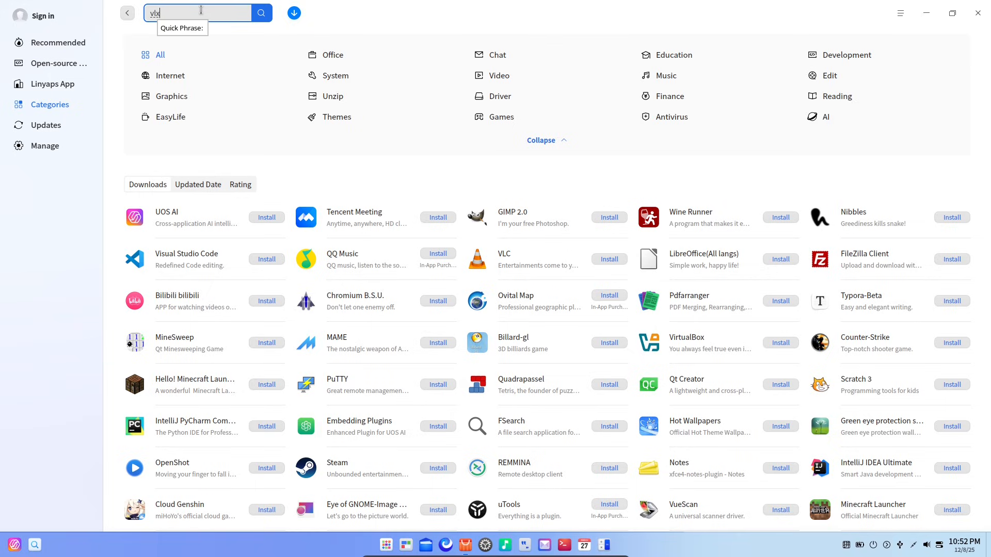
{"action": "type", "text": "vvvlc"}
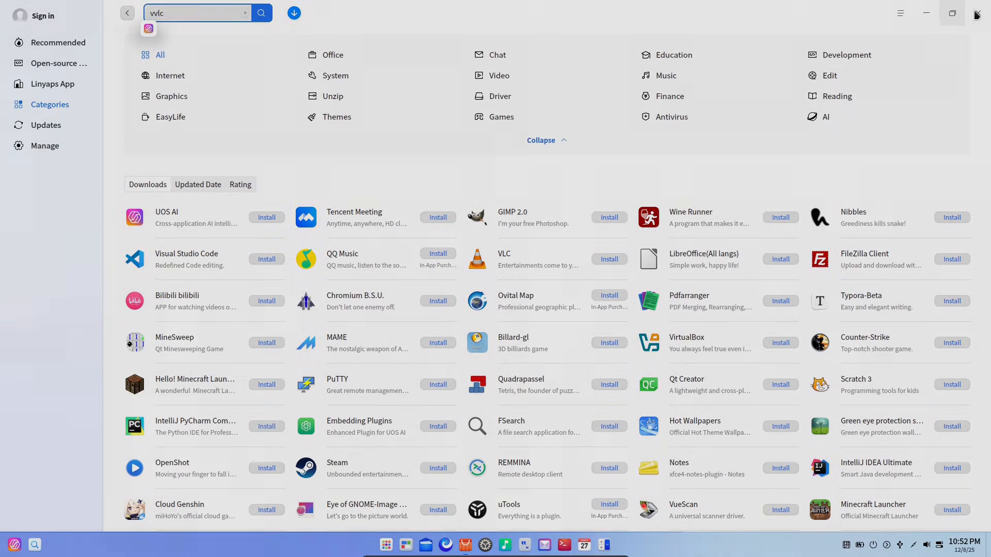
{"action": "left_click", "coordinate": [976, 13]}
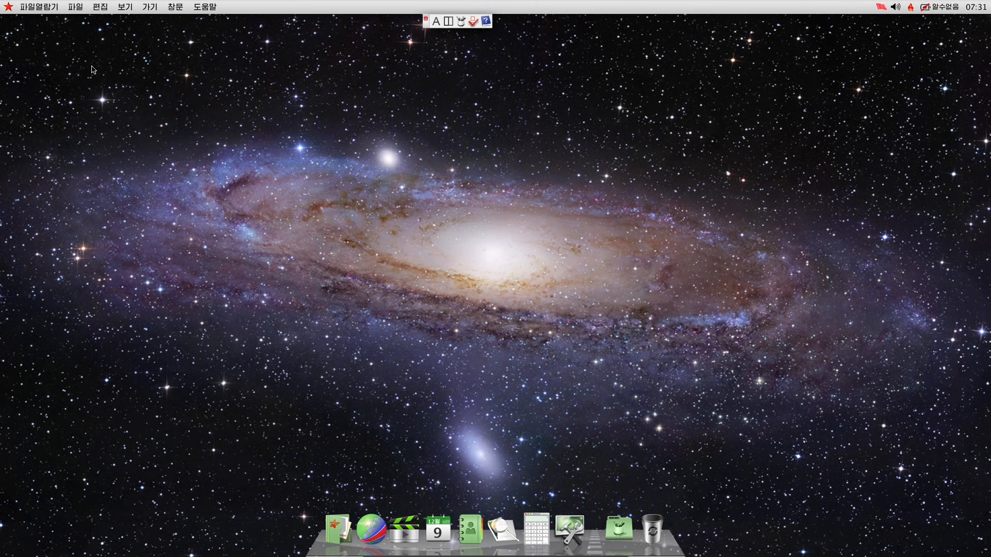
- Browse the 보기 view menu, close it, and launch System Preferences from the dock
{"action": "left_click", "coordinate": [150, 7]}
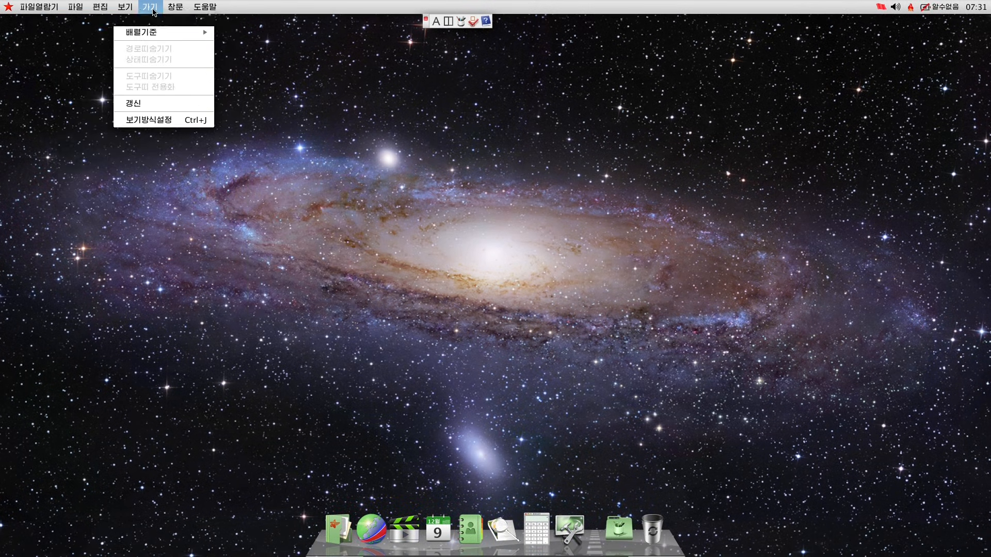
{"action": "left_click", "coordinate": [566, 486]}
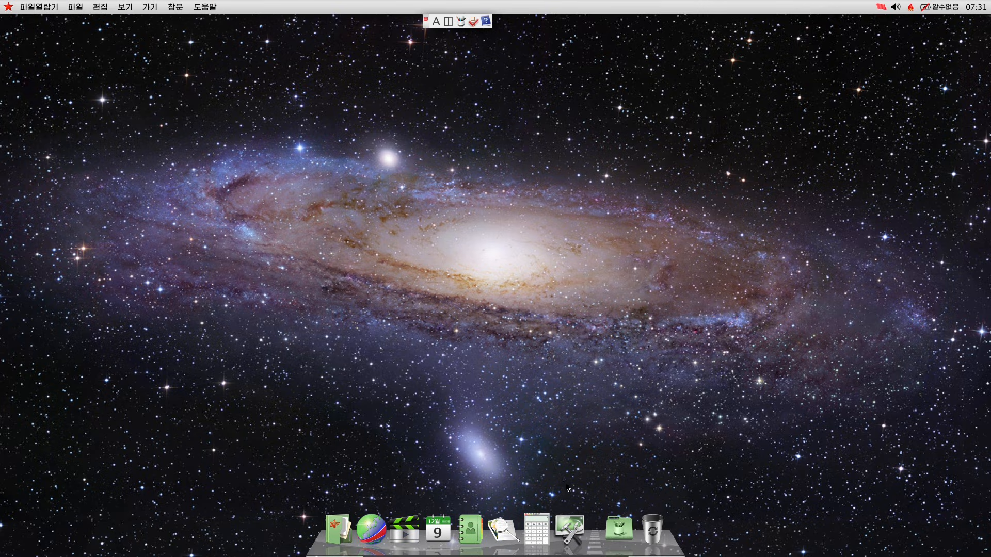
{"action": "left_click", "coordinate": [568, 527]}
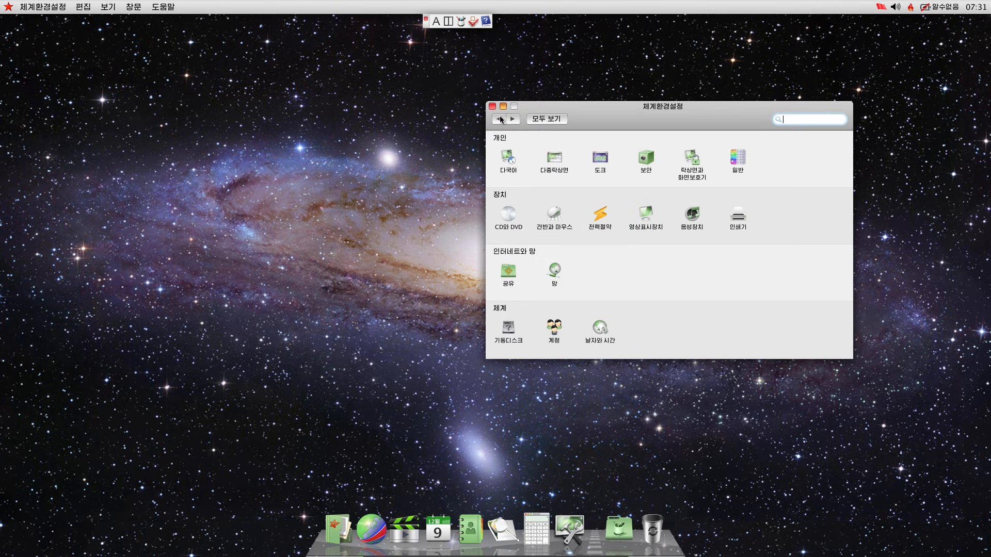